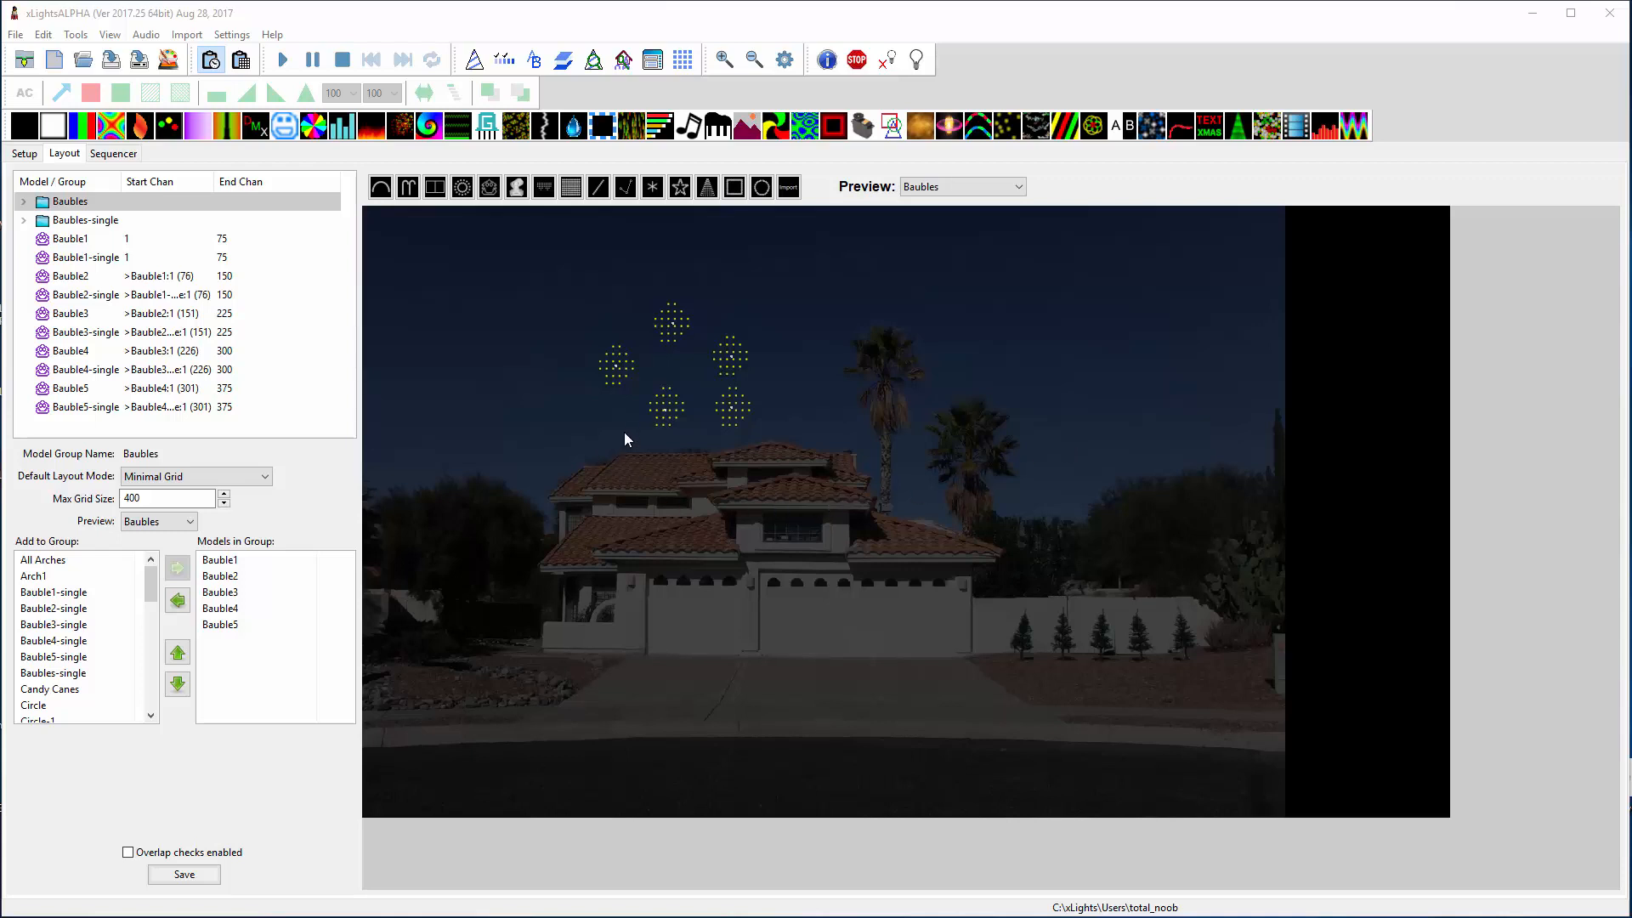
mouse_move(604, 371)
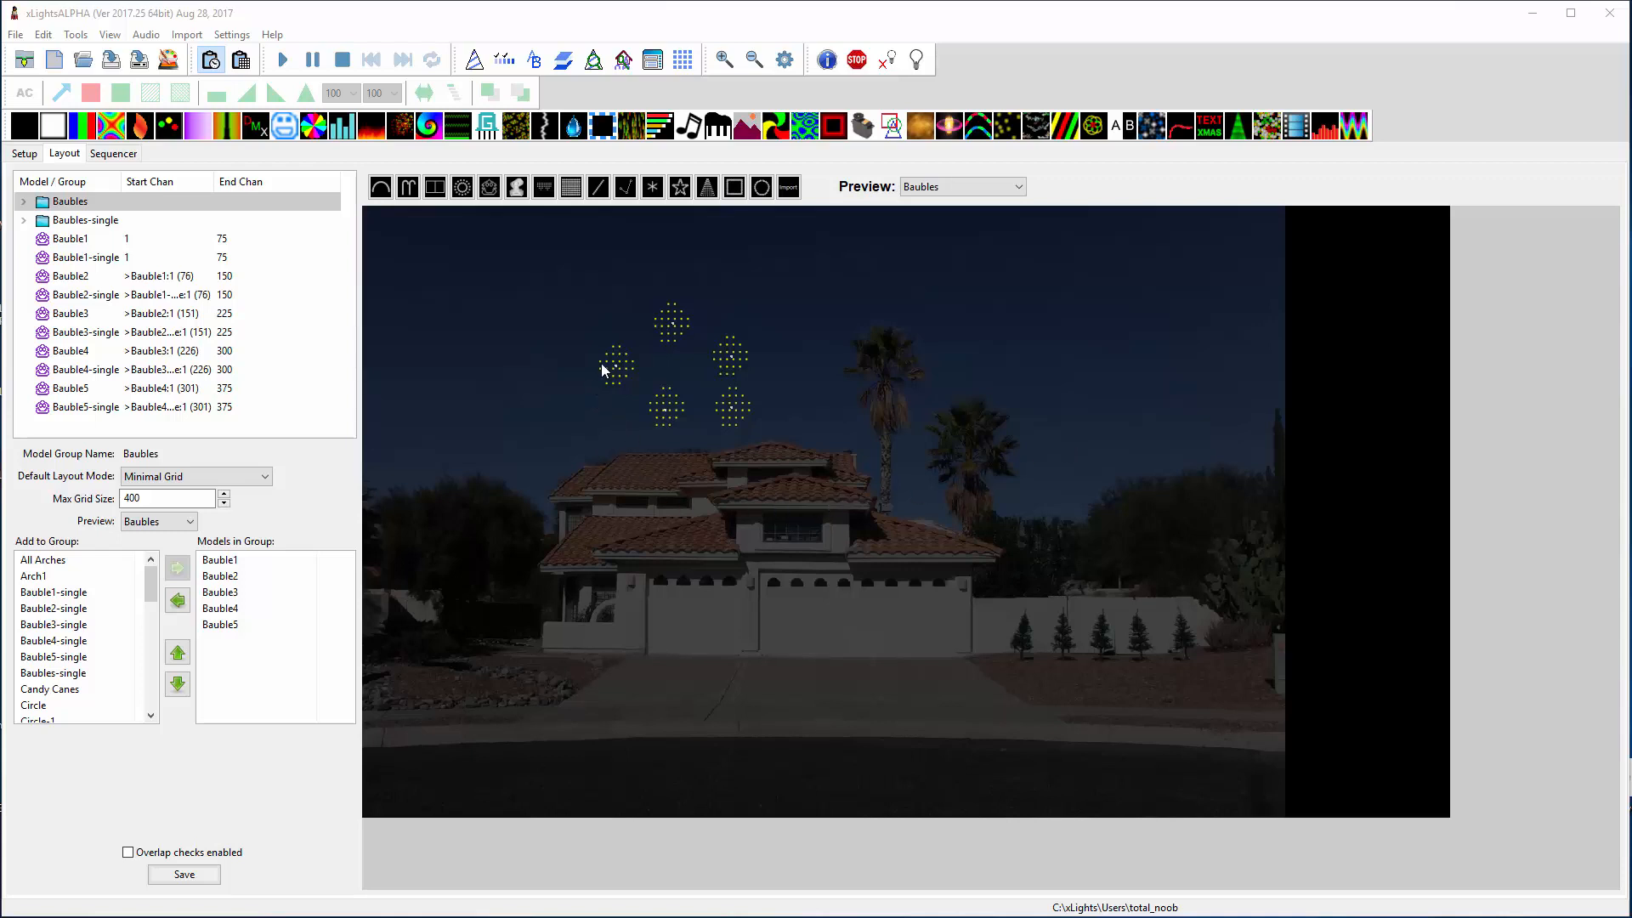
mouse_move(612, 374)
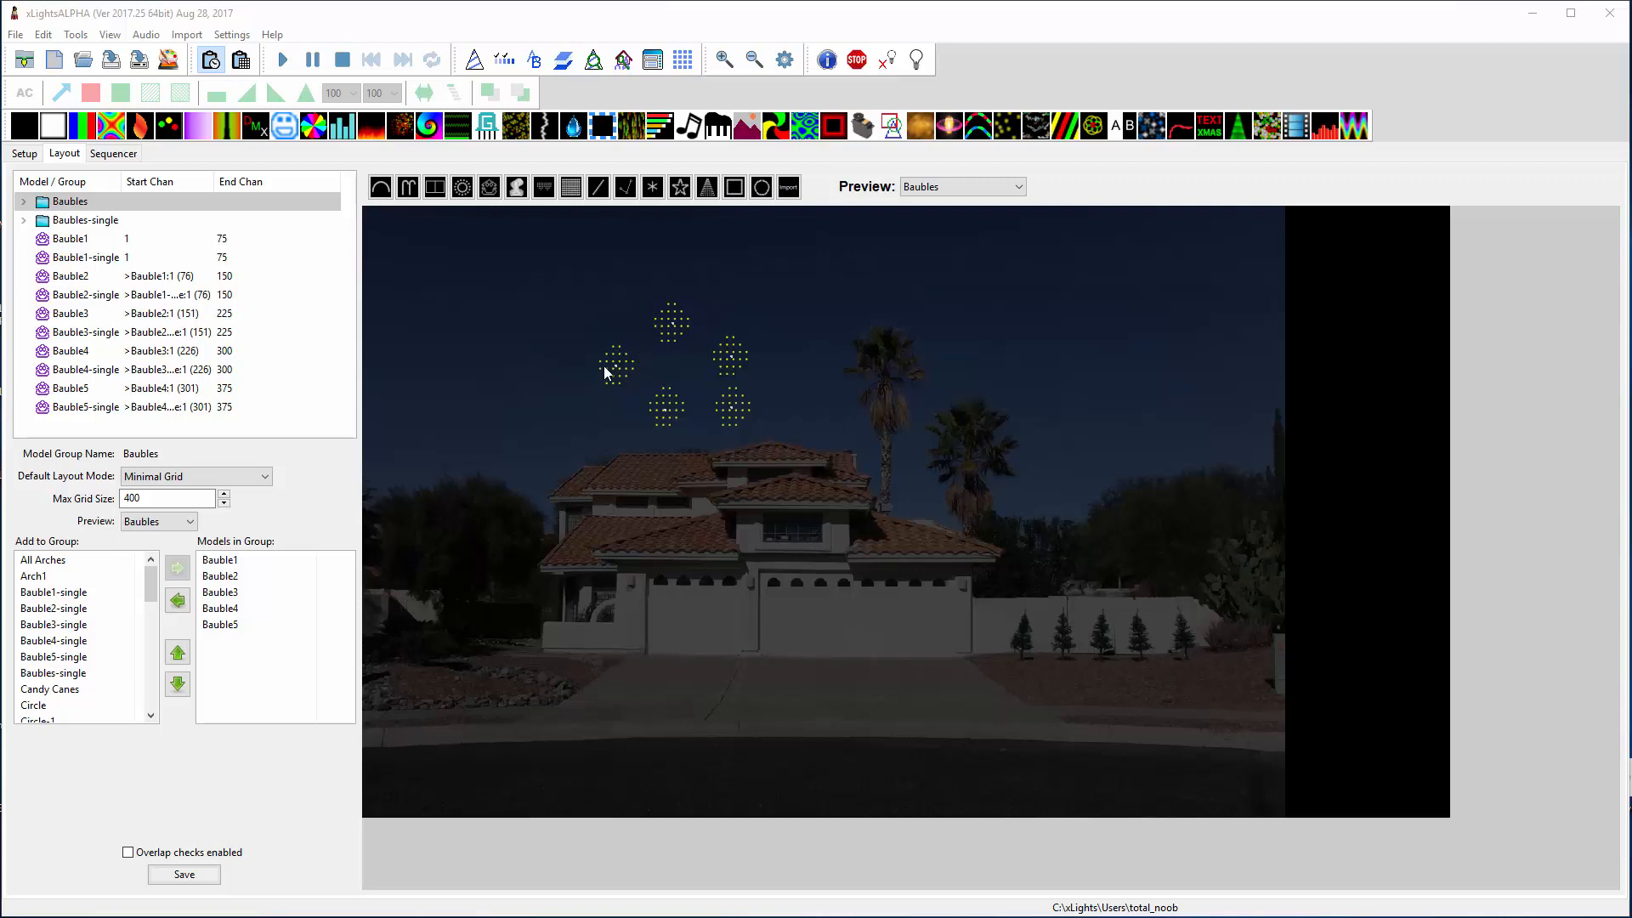
- Select Bauble1, the left bauble, to show its name, start channel and size
left_click(70, 238)
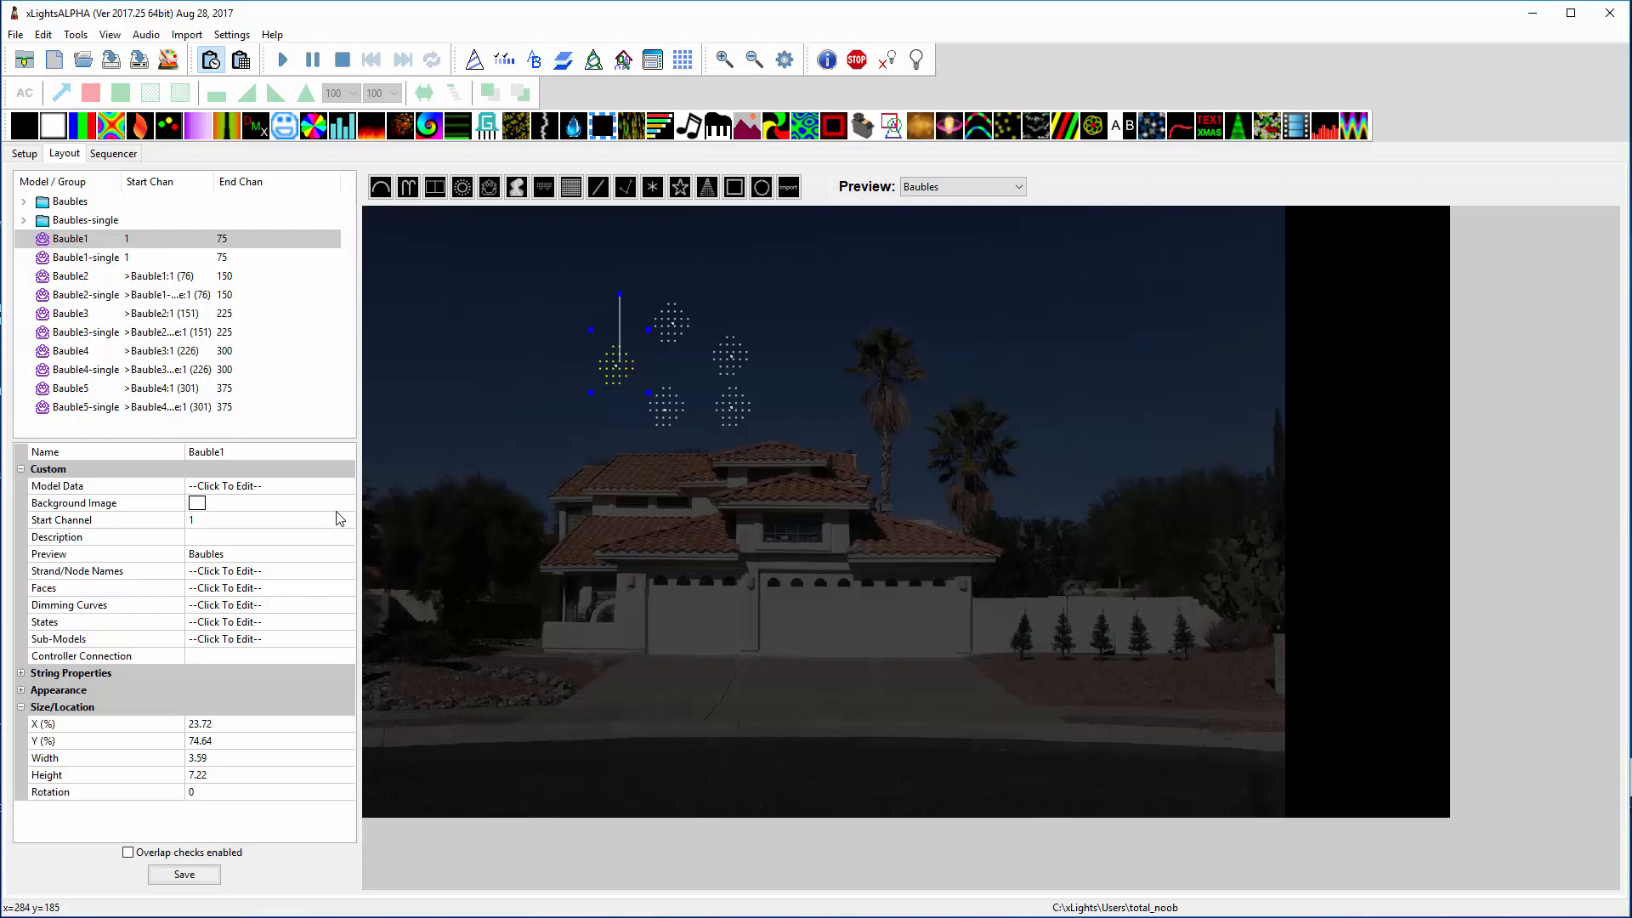
left_click(224, 485)
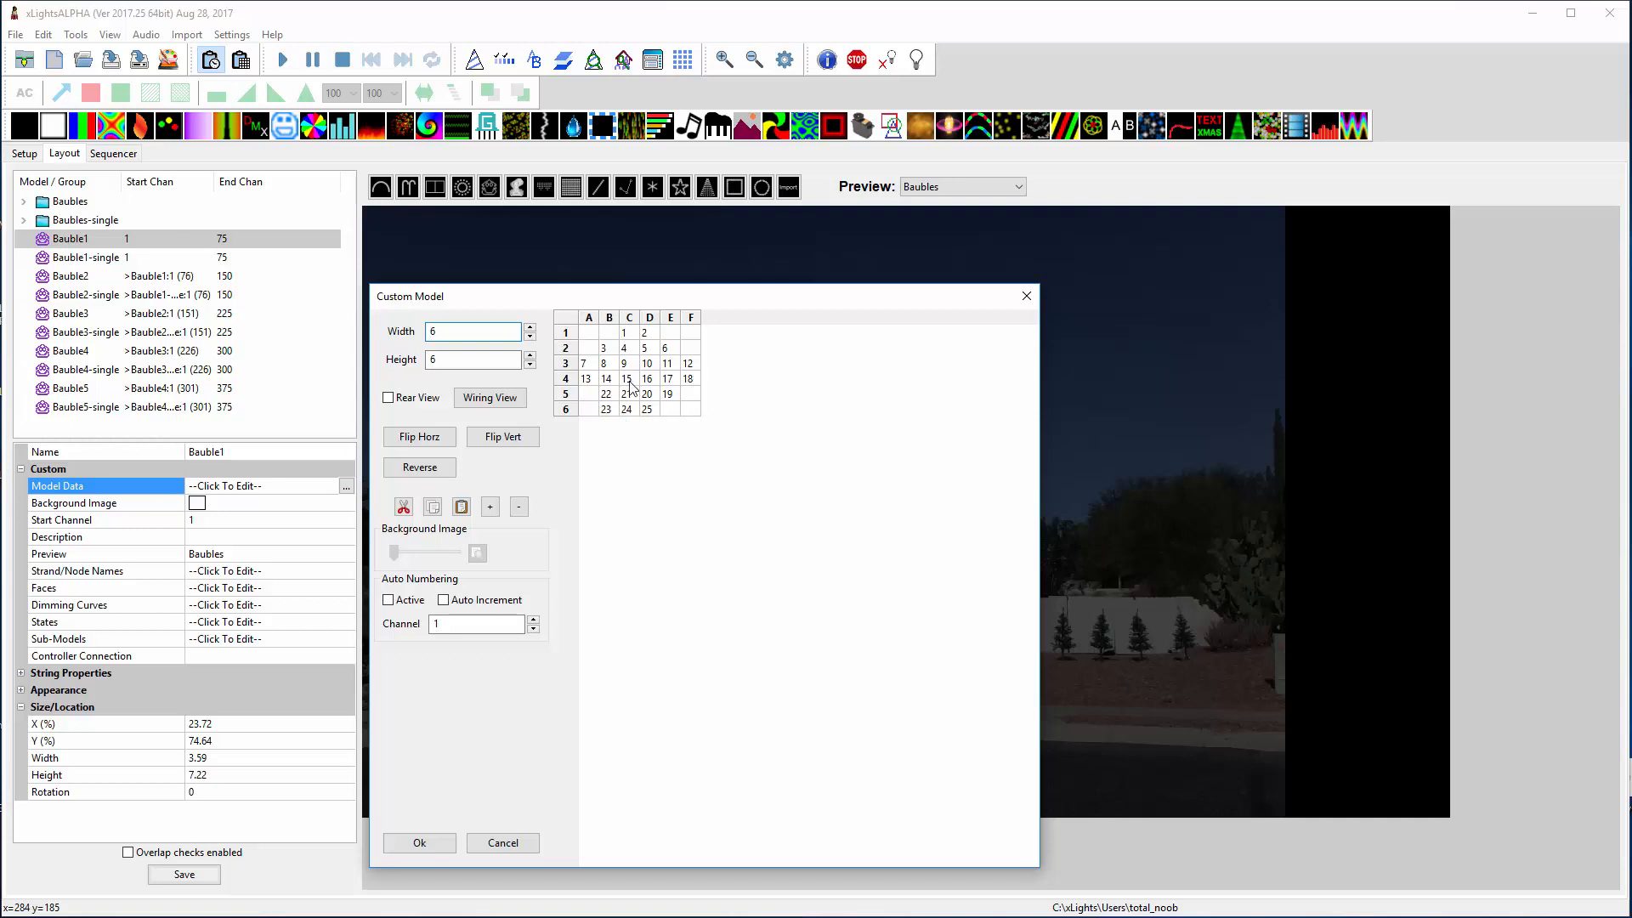
mouse_move(887, 396)
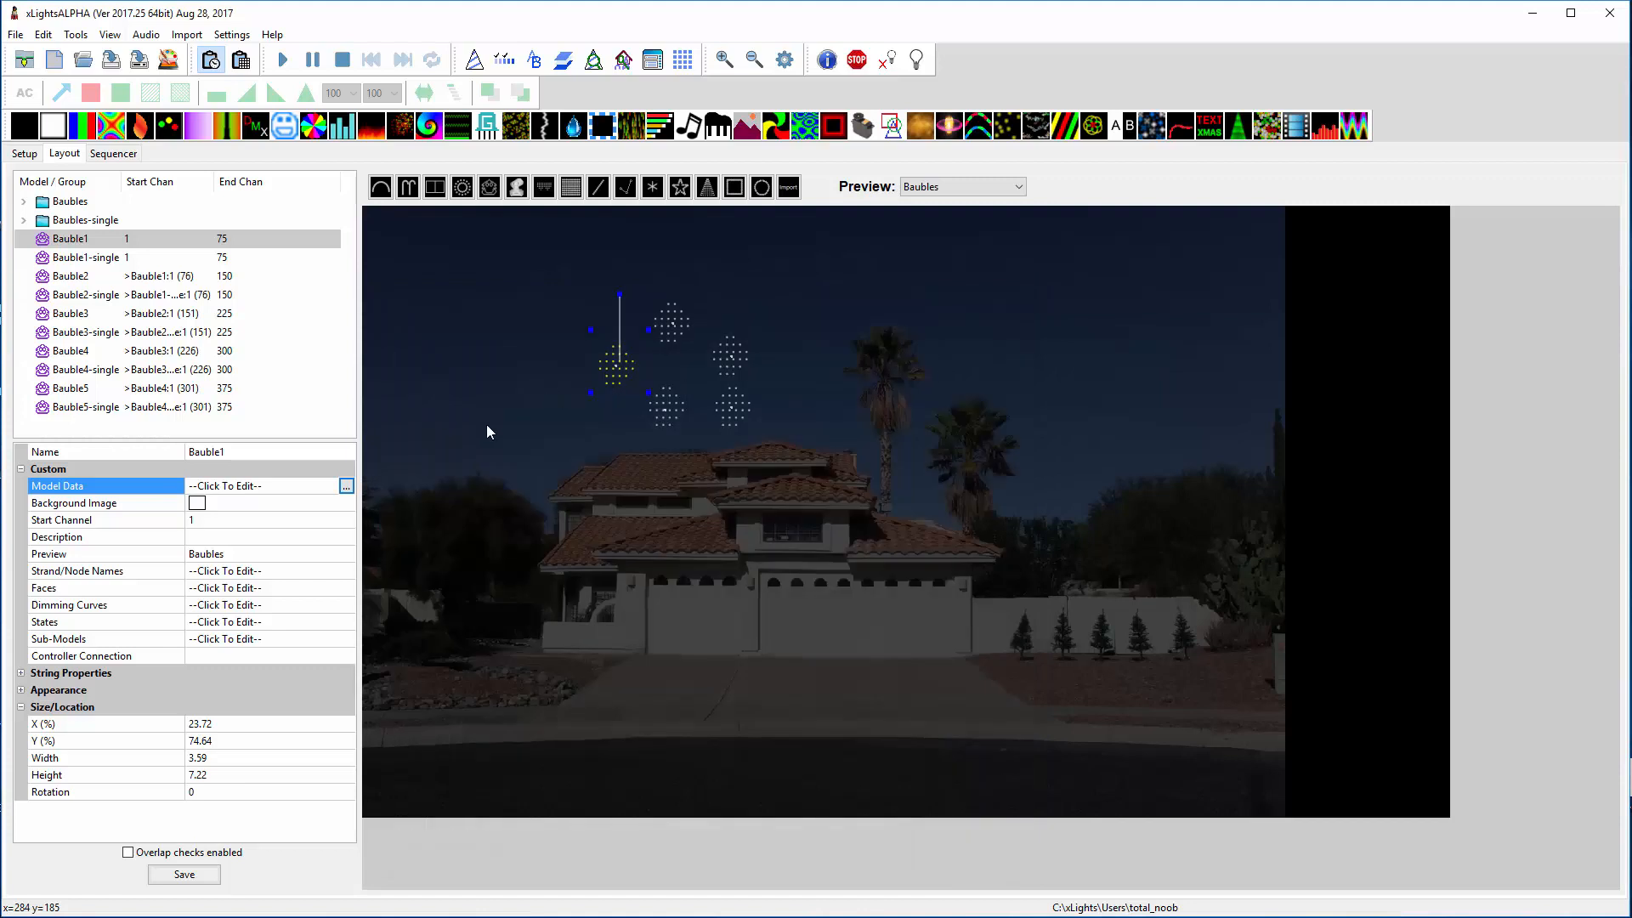
mouse_move(206, 549)
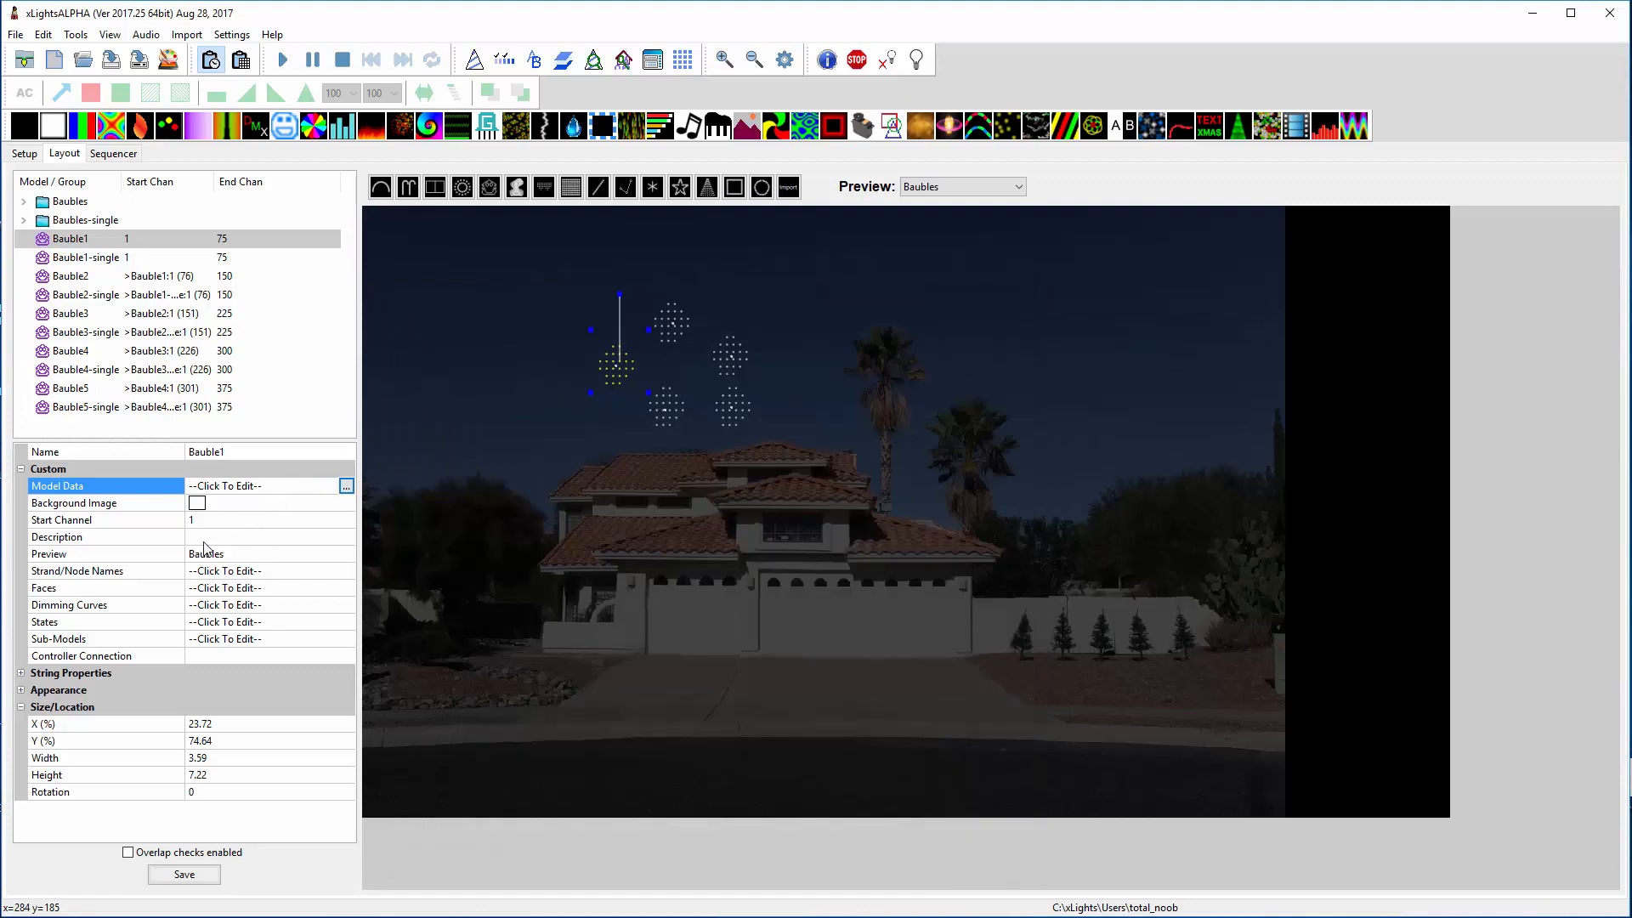
mouse_move(619, 374)
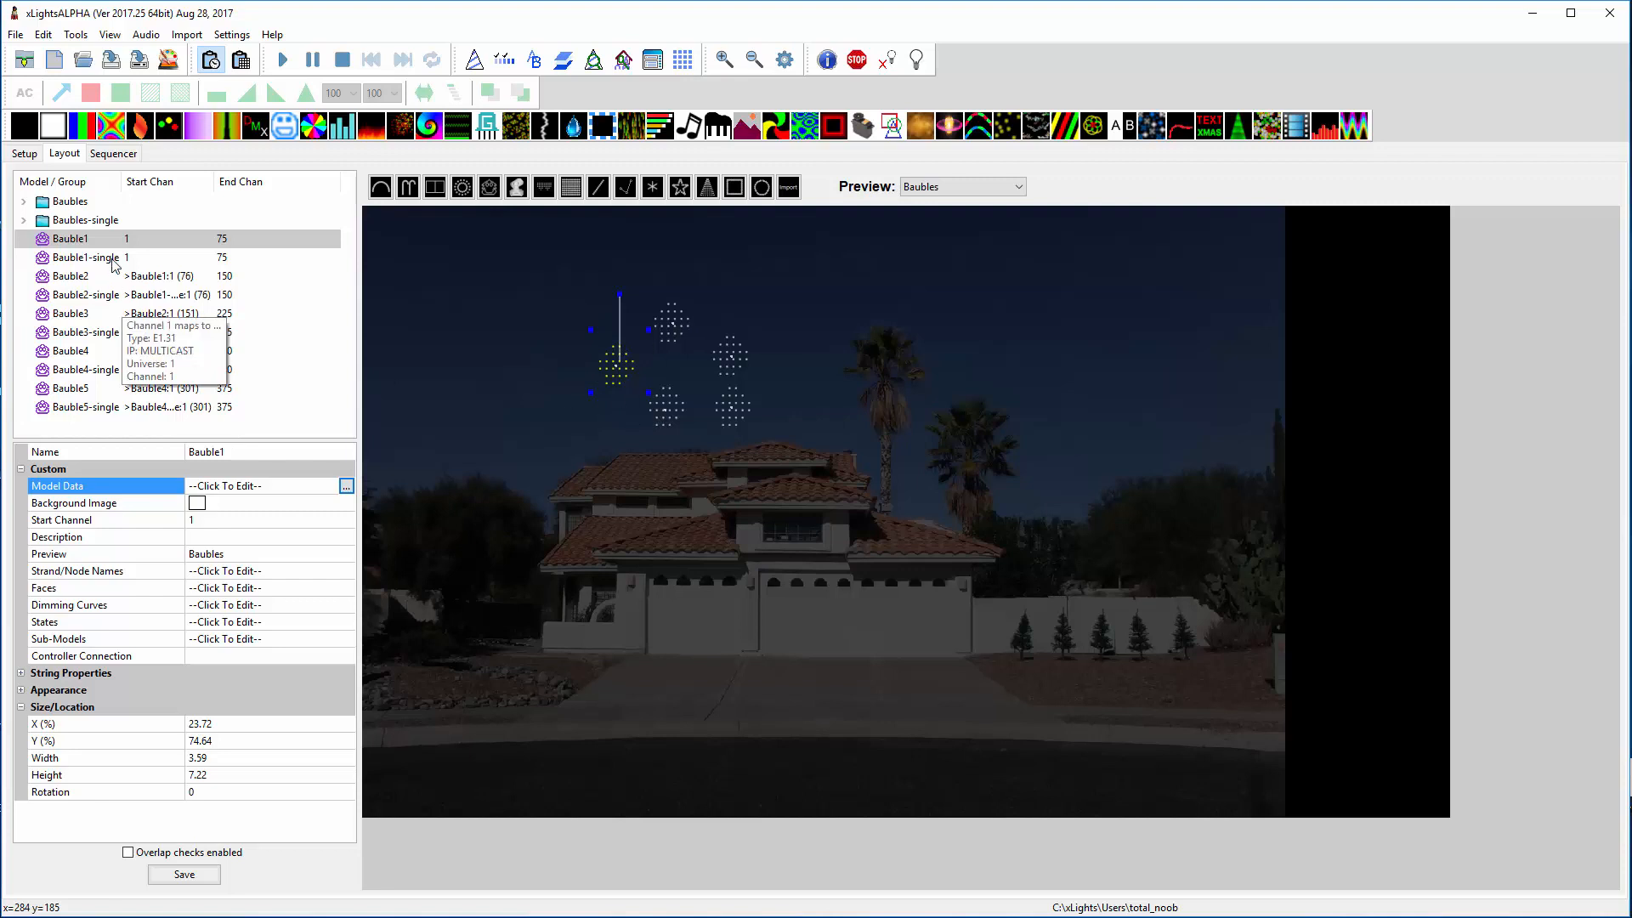
- Inspect Bauble3 and Bauble5, then show the Baubles group with its Minimal Grid member list
left_click(69, 312)
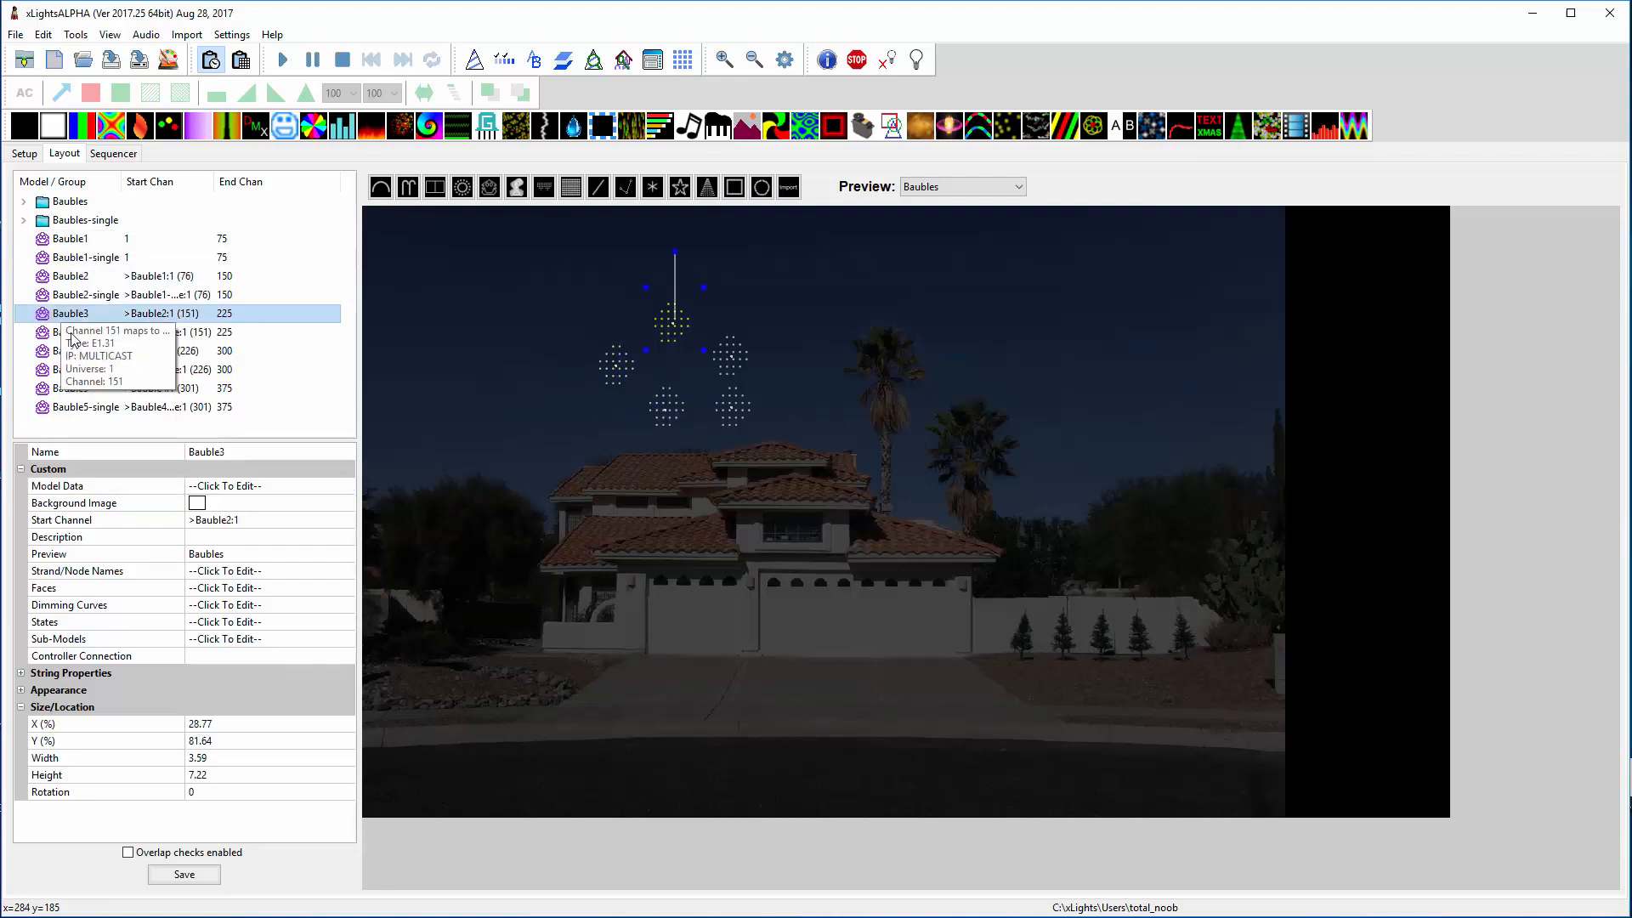
left_click(70, 387)
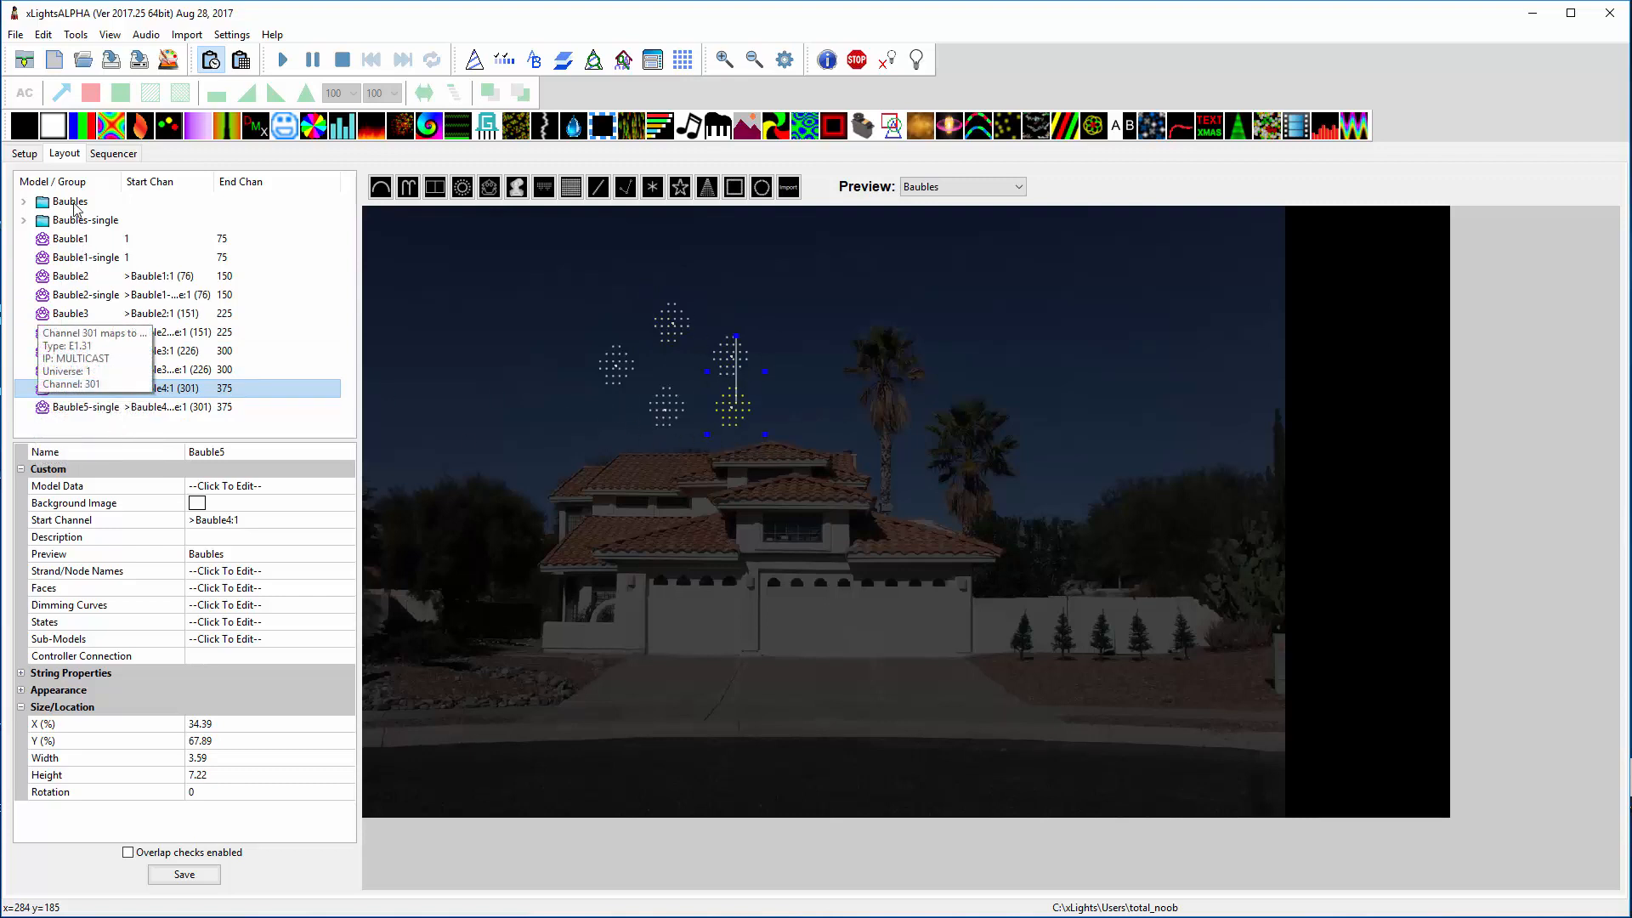
left_click(68, 201)
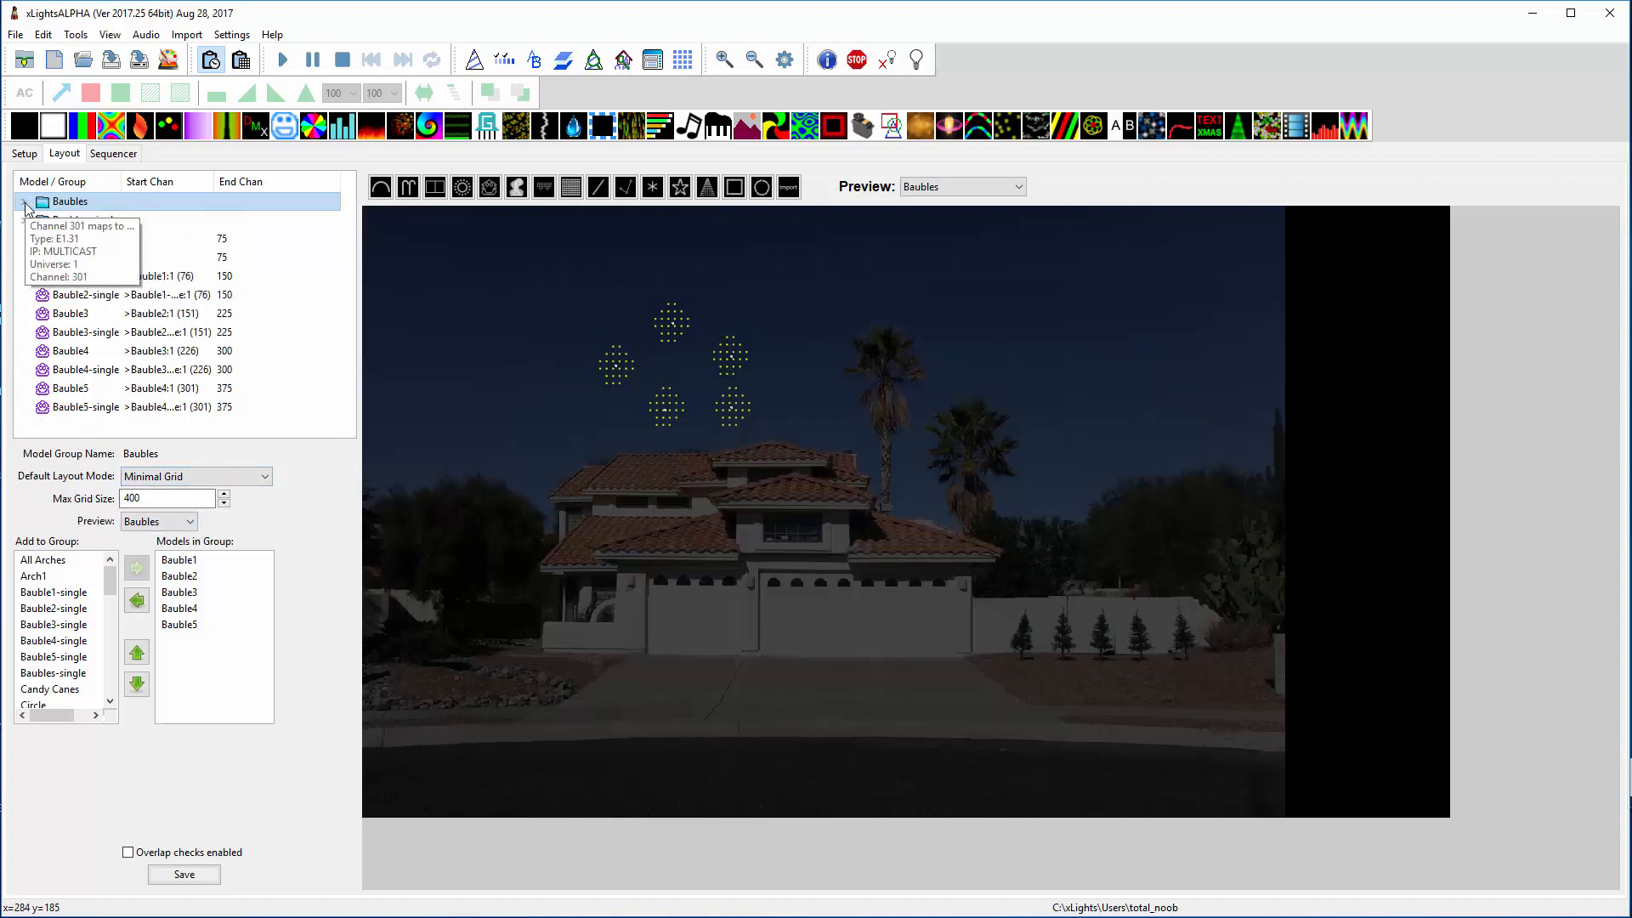
- Select Bauble1-single and view its 6×6 node grid with nodes 1–25
left_click(90, 256)
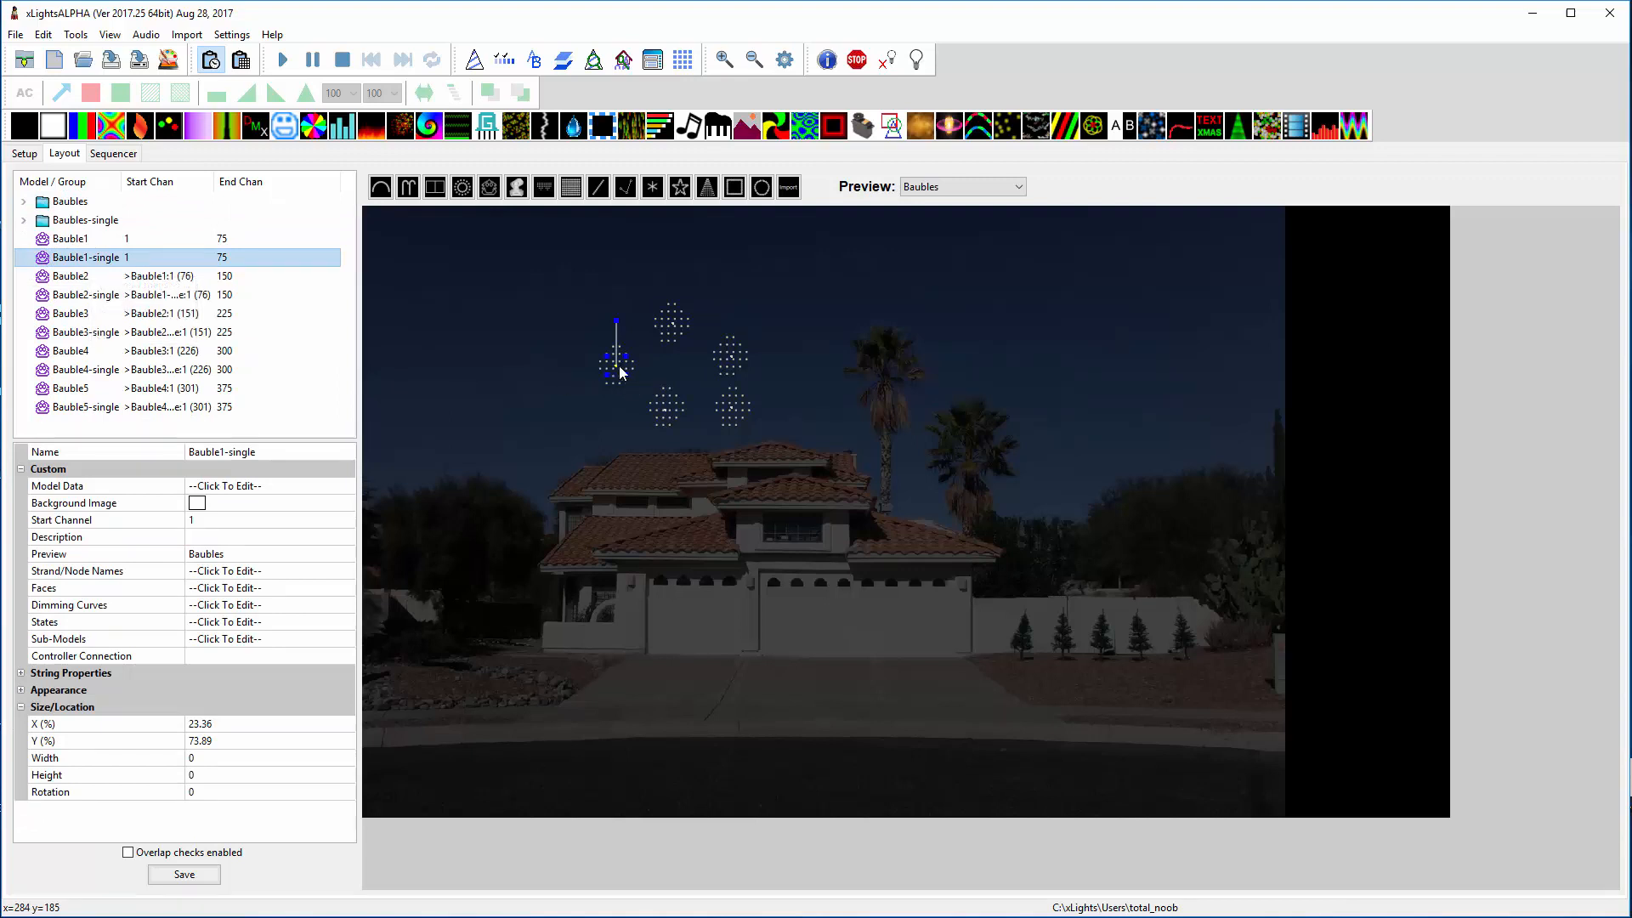
mouse_move(335, 498)
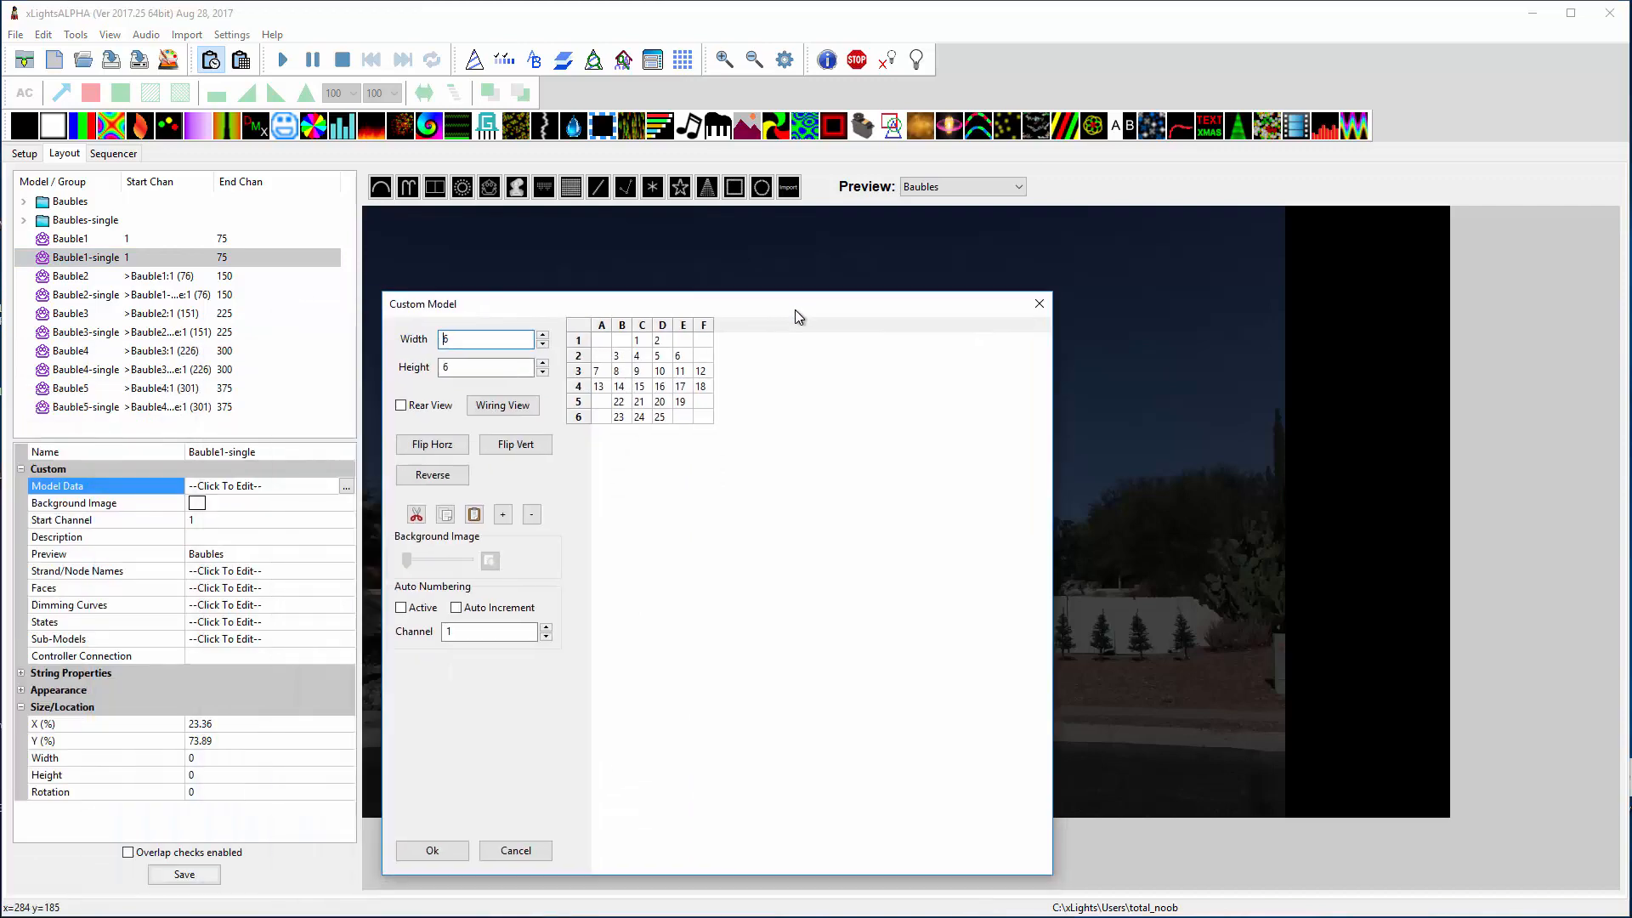
left_click(430, 850)
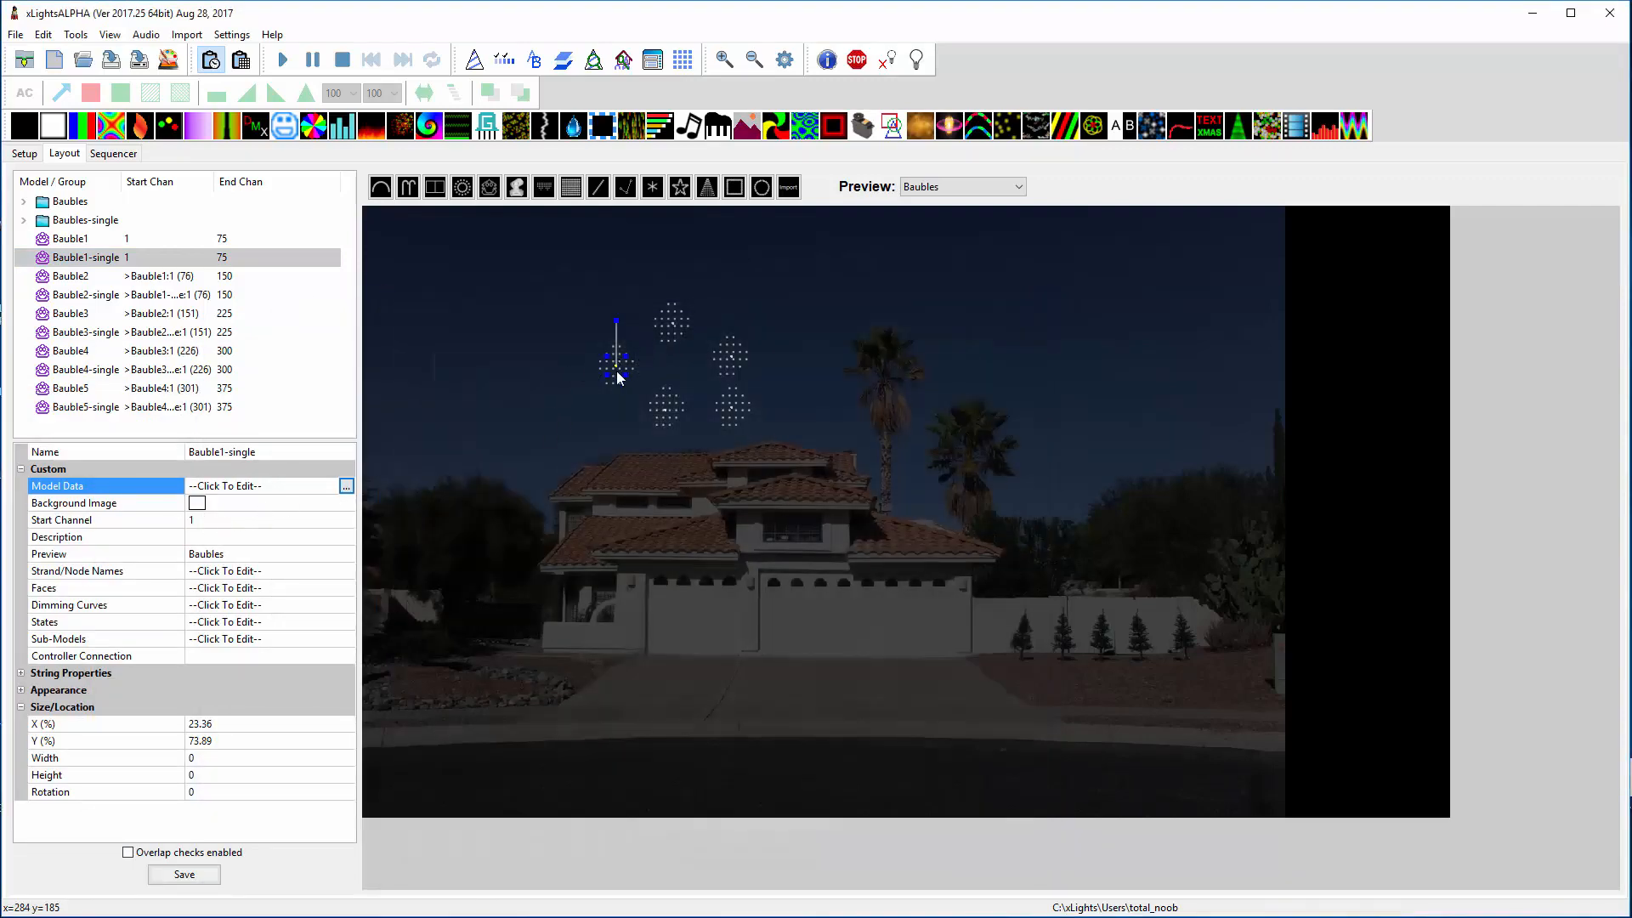
mouse_move(652, 350)
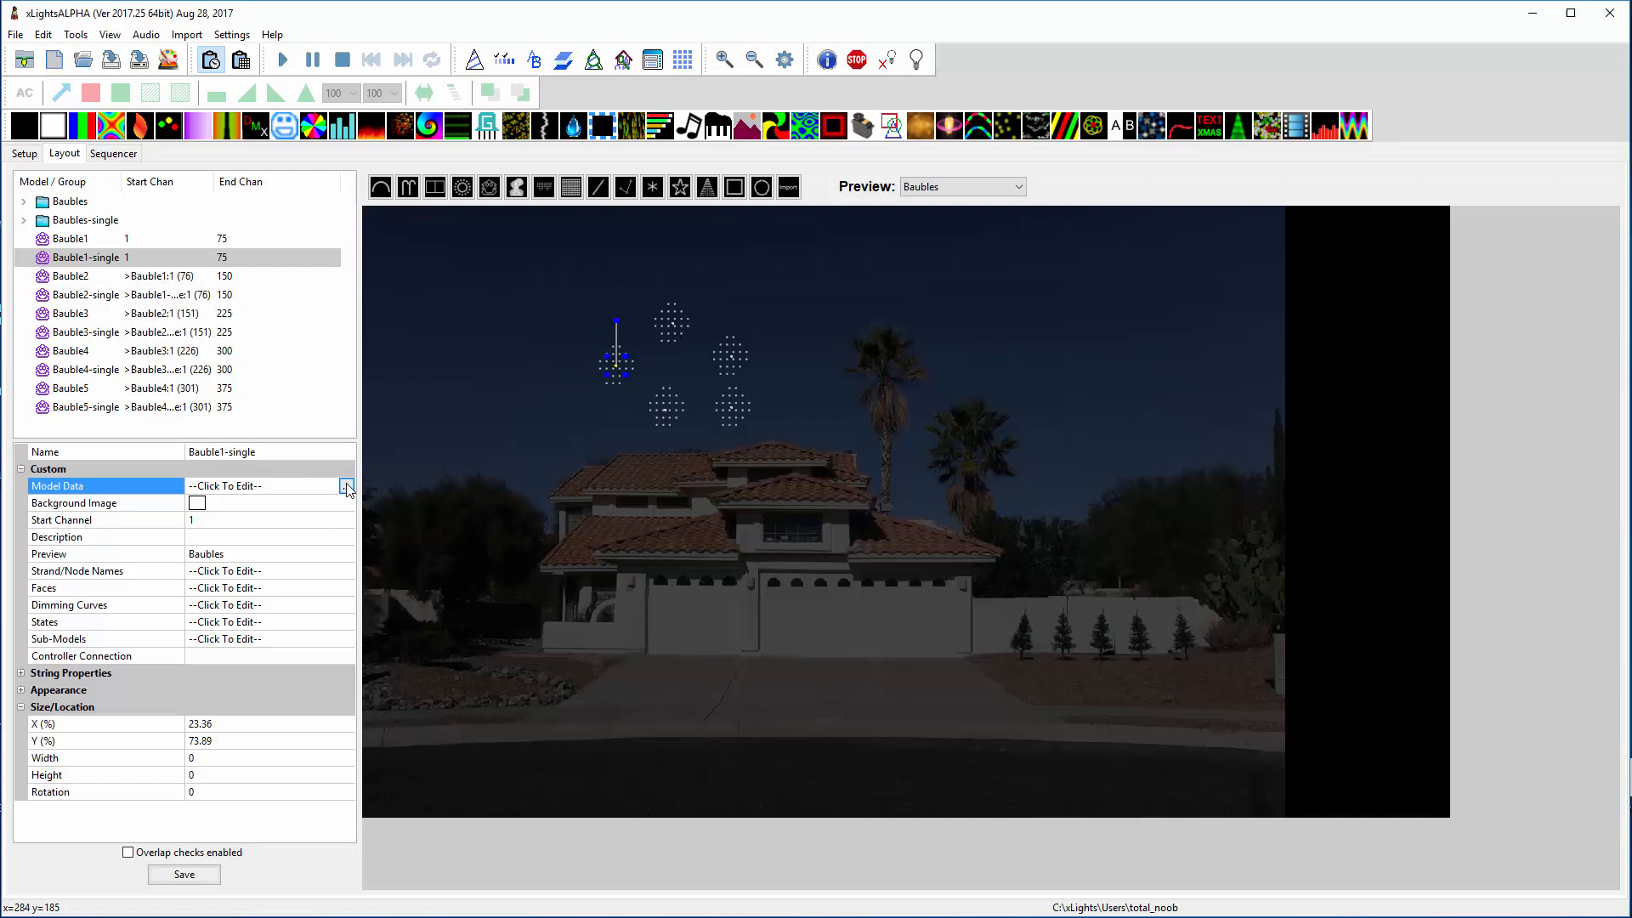
- Review Bauble1-single's node grid and its zero height
left_click(347, 486)
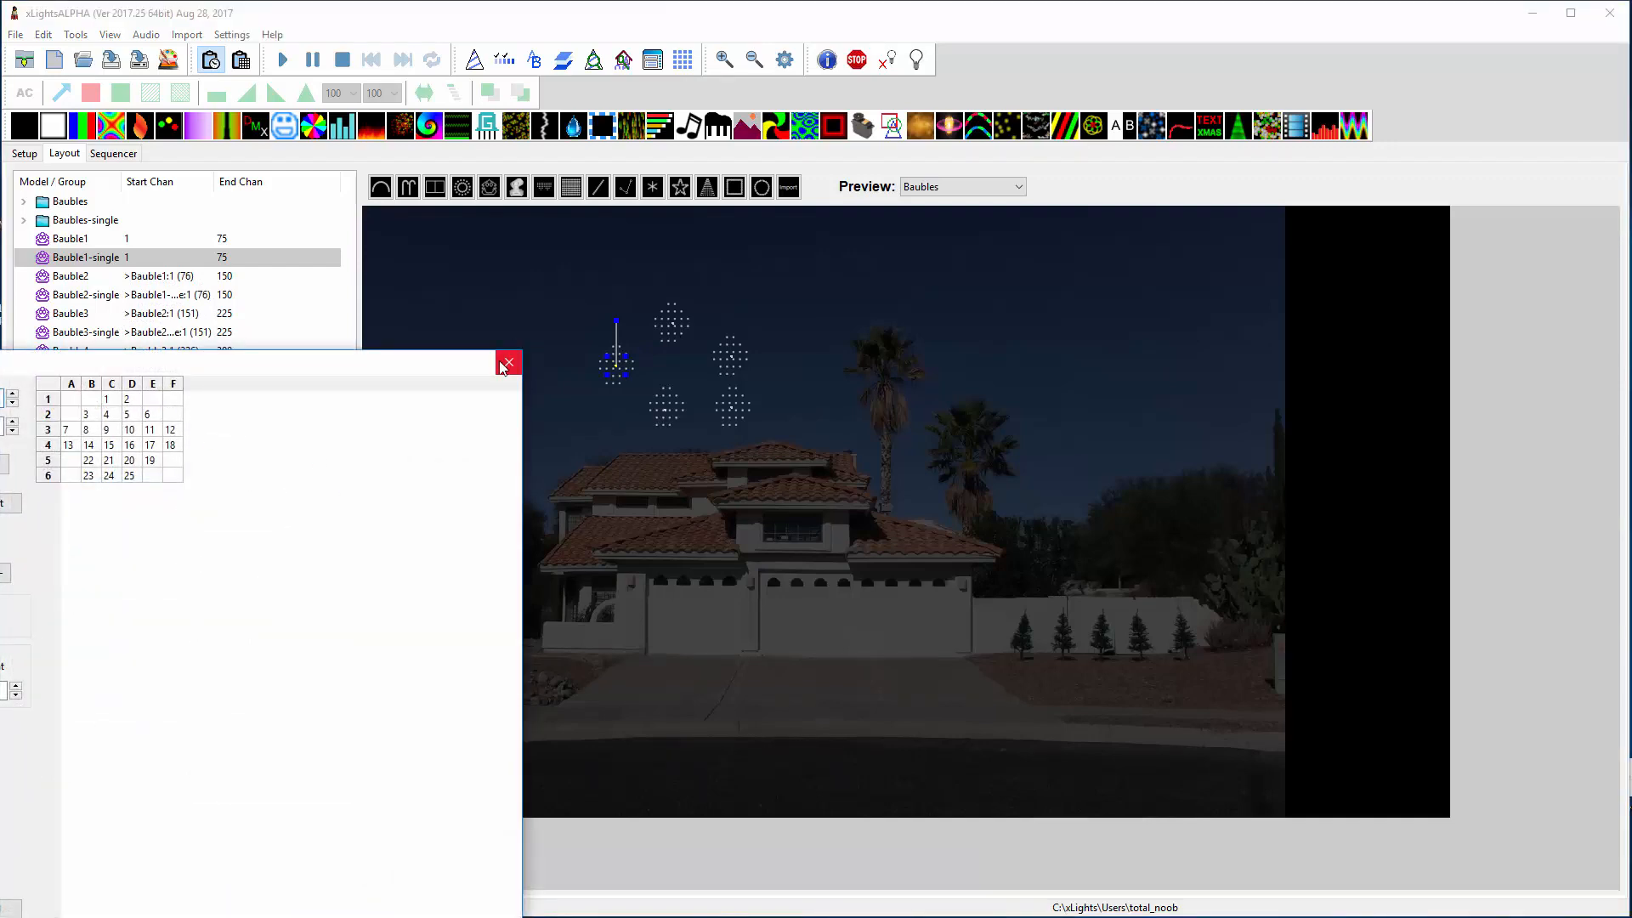
left_click(508, 364)
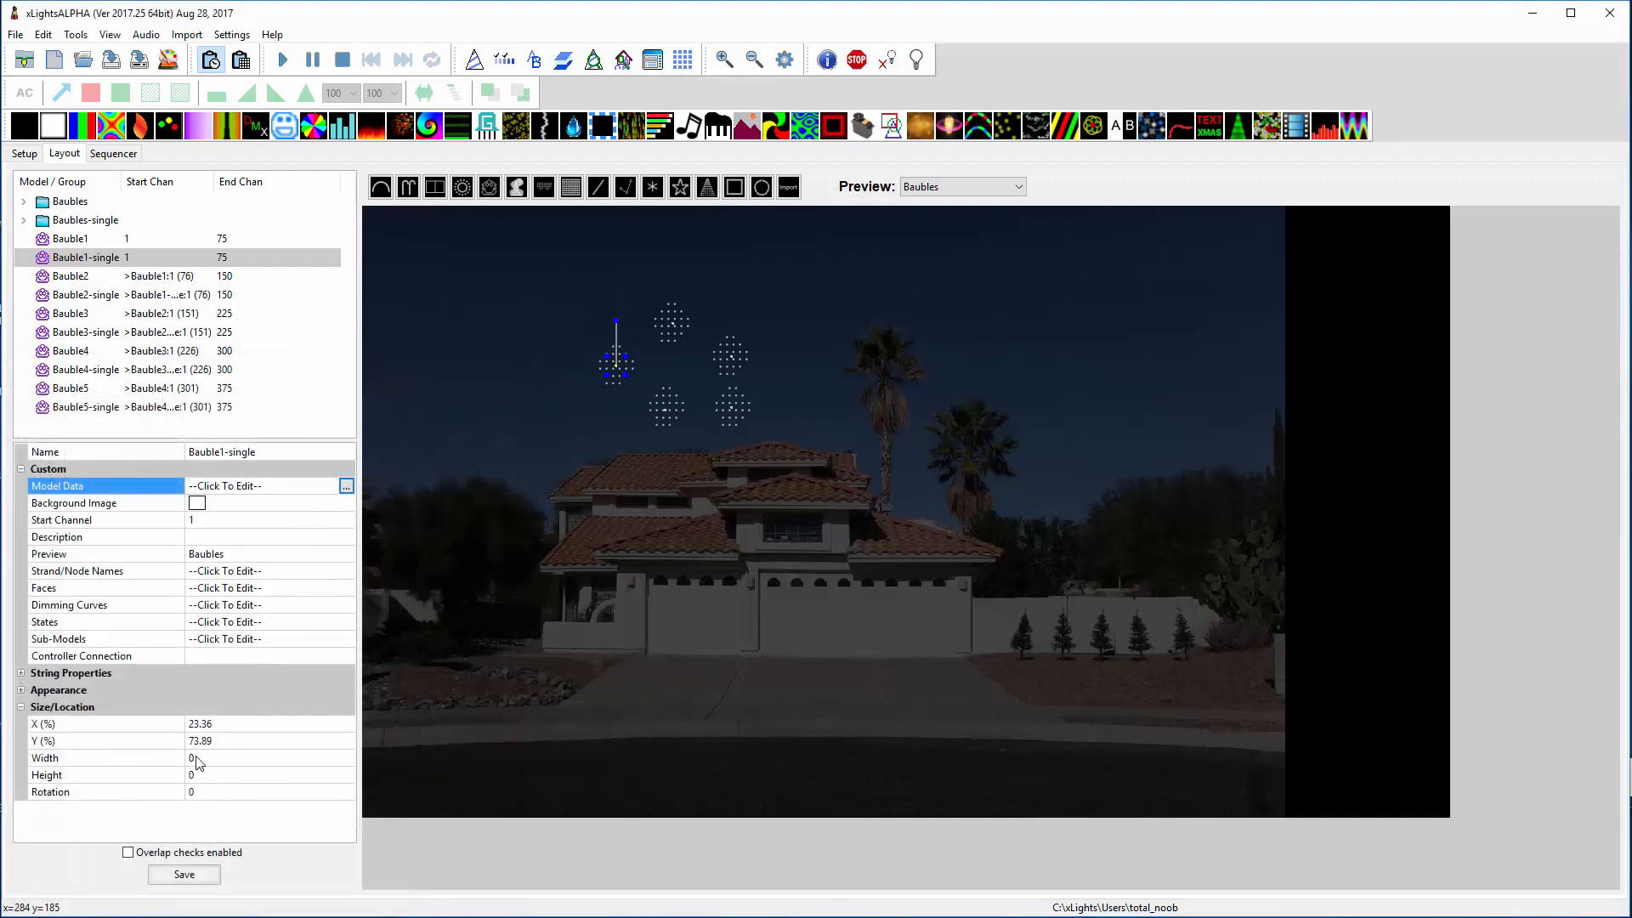
left_click(261, 776)
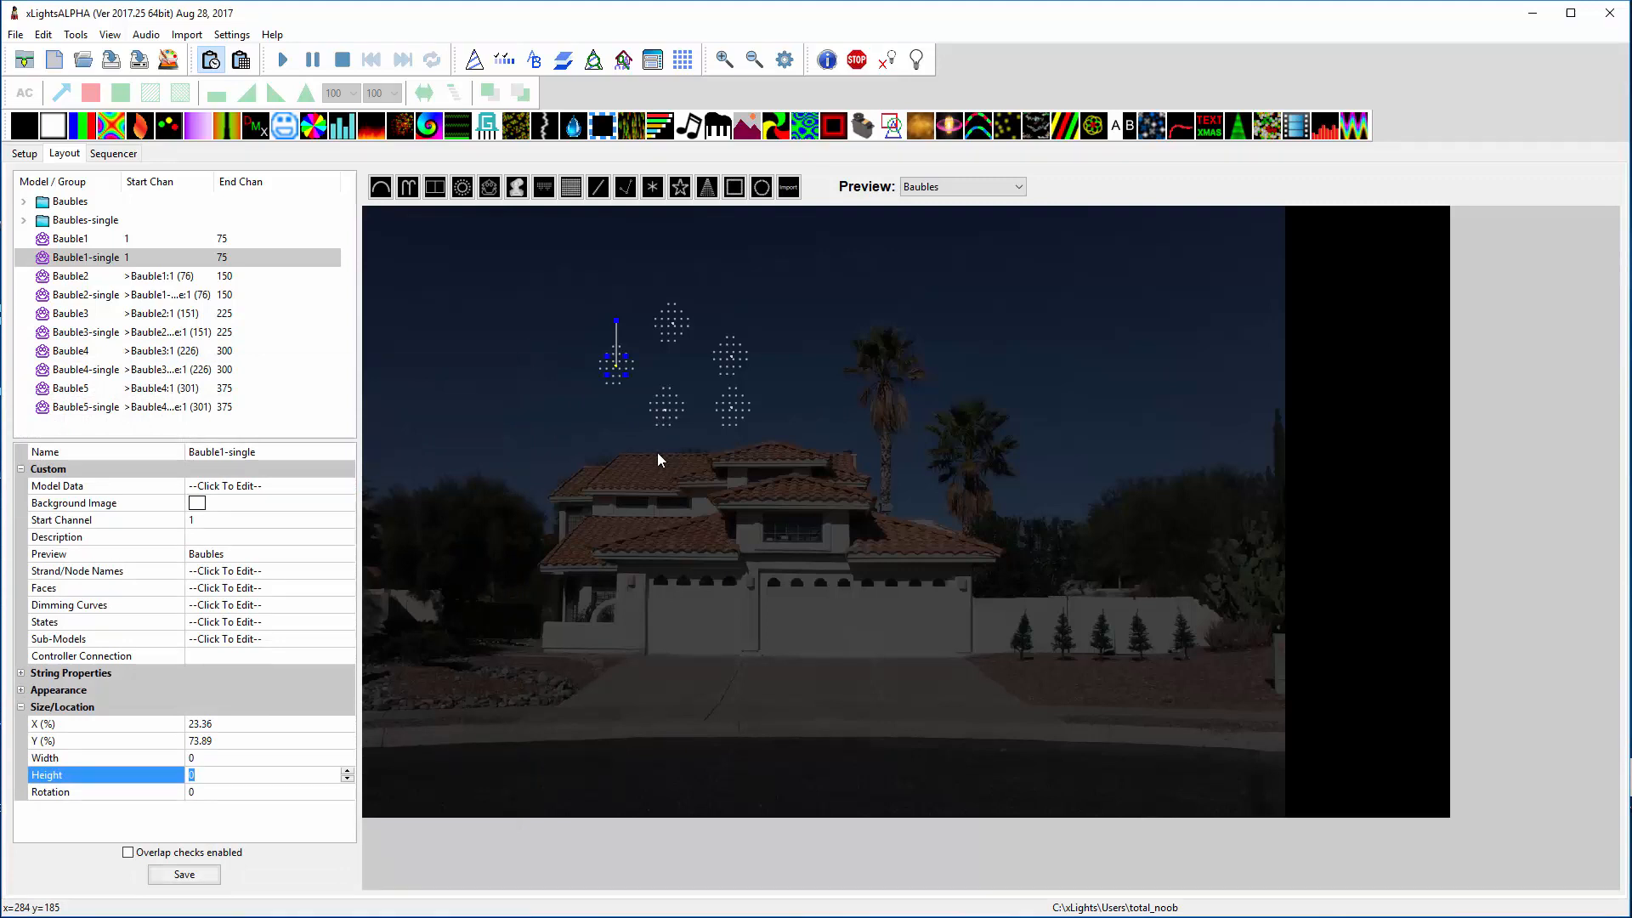
- Inspect Bauble2, 3 and 5-single, then show the Baubles-single group members
left_click(85, 294)
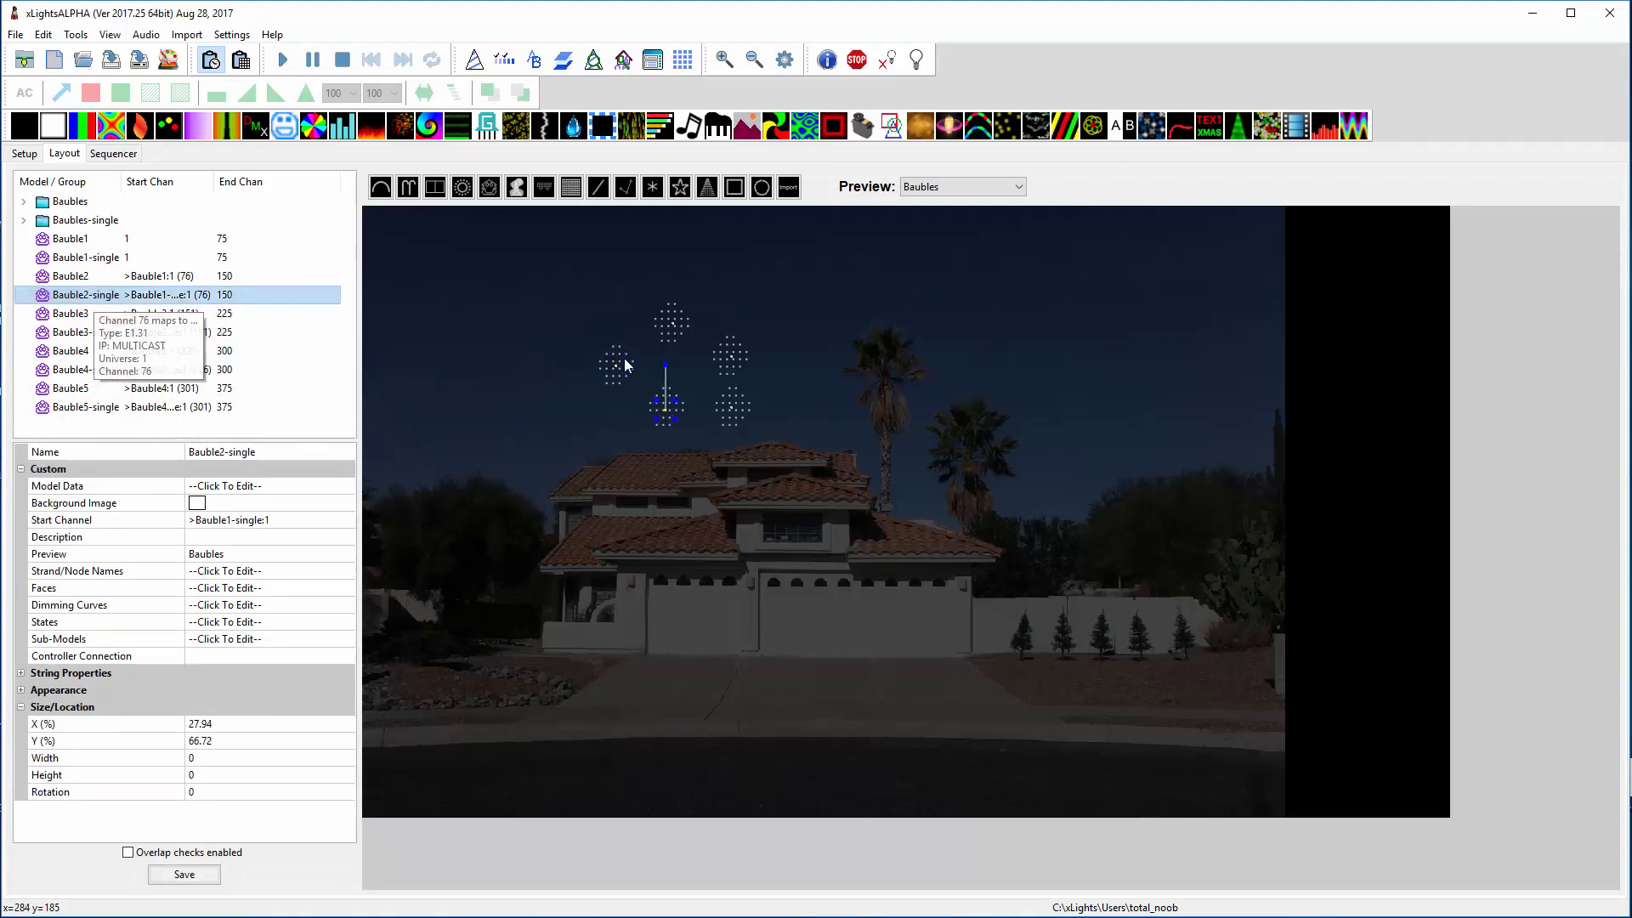
left_click(73, 331)
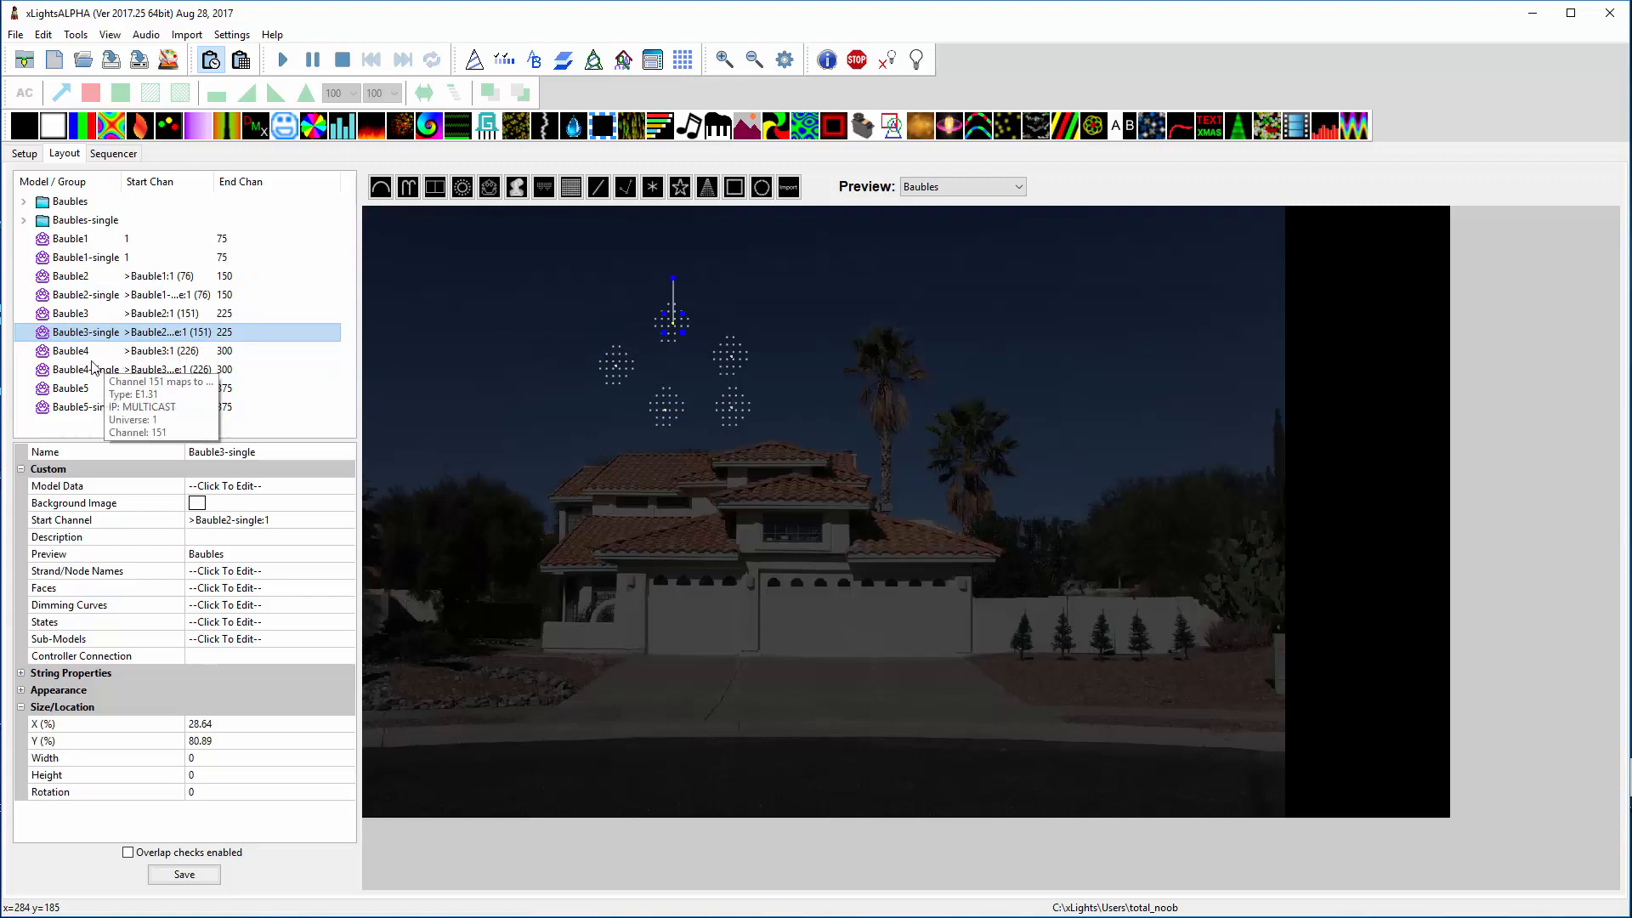
left_click(83, 406)
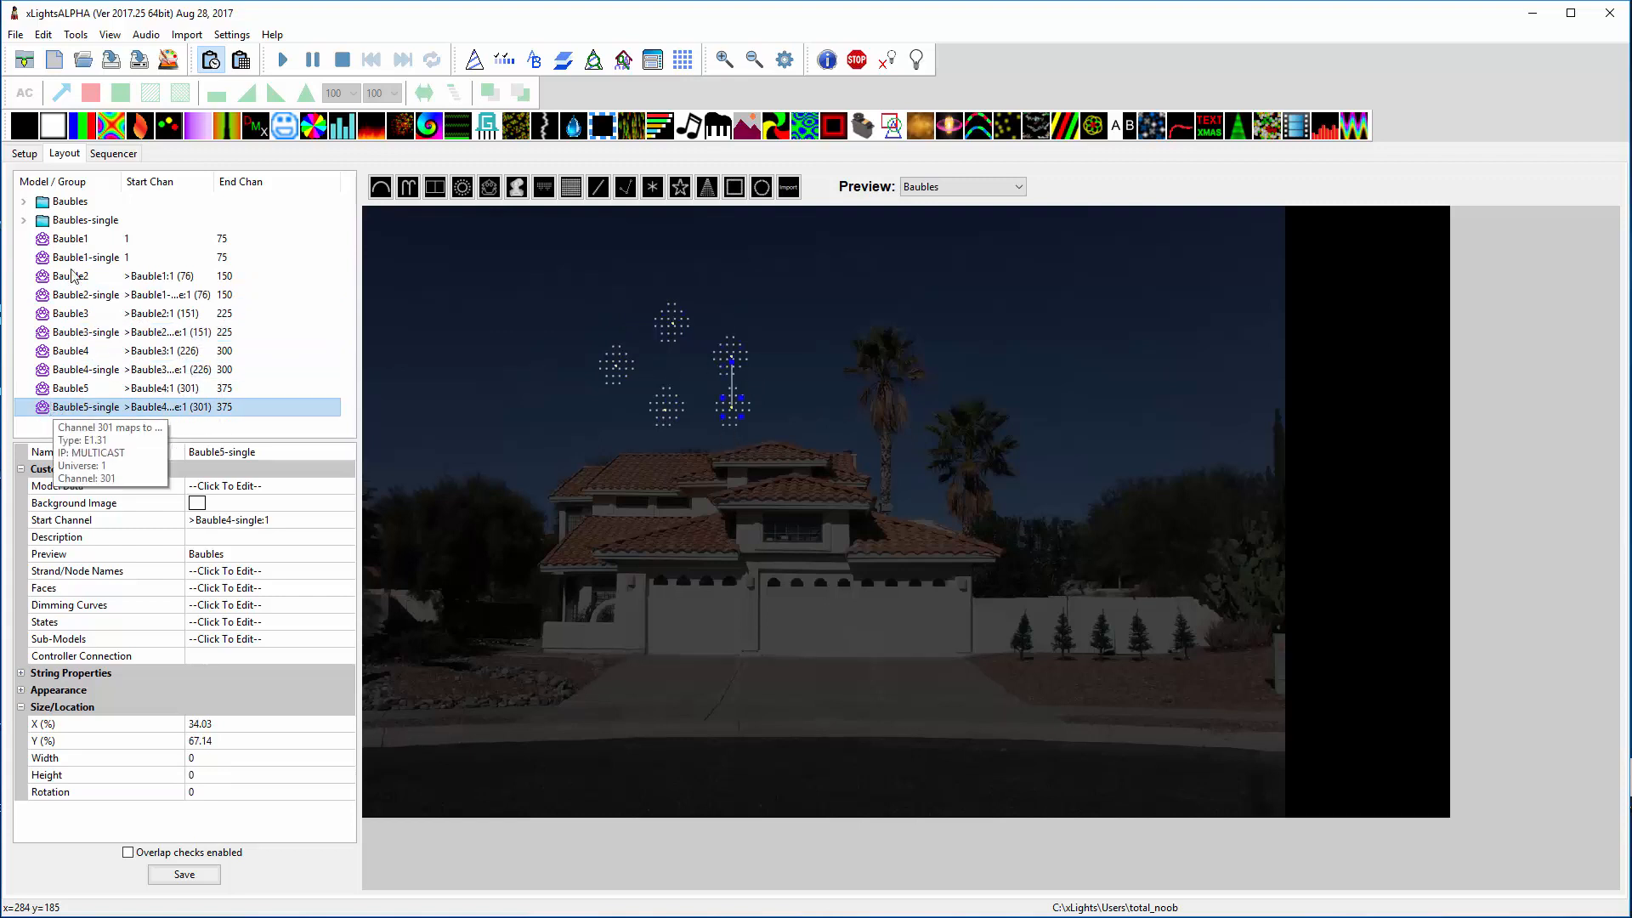
left_click(85, 219)
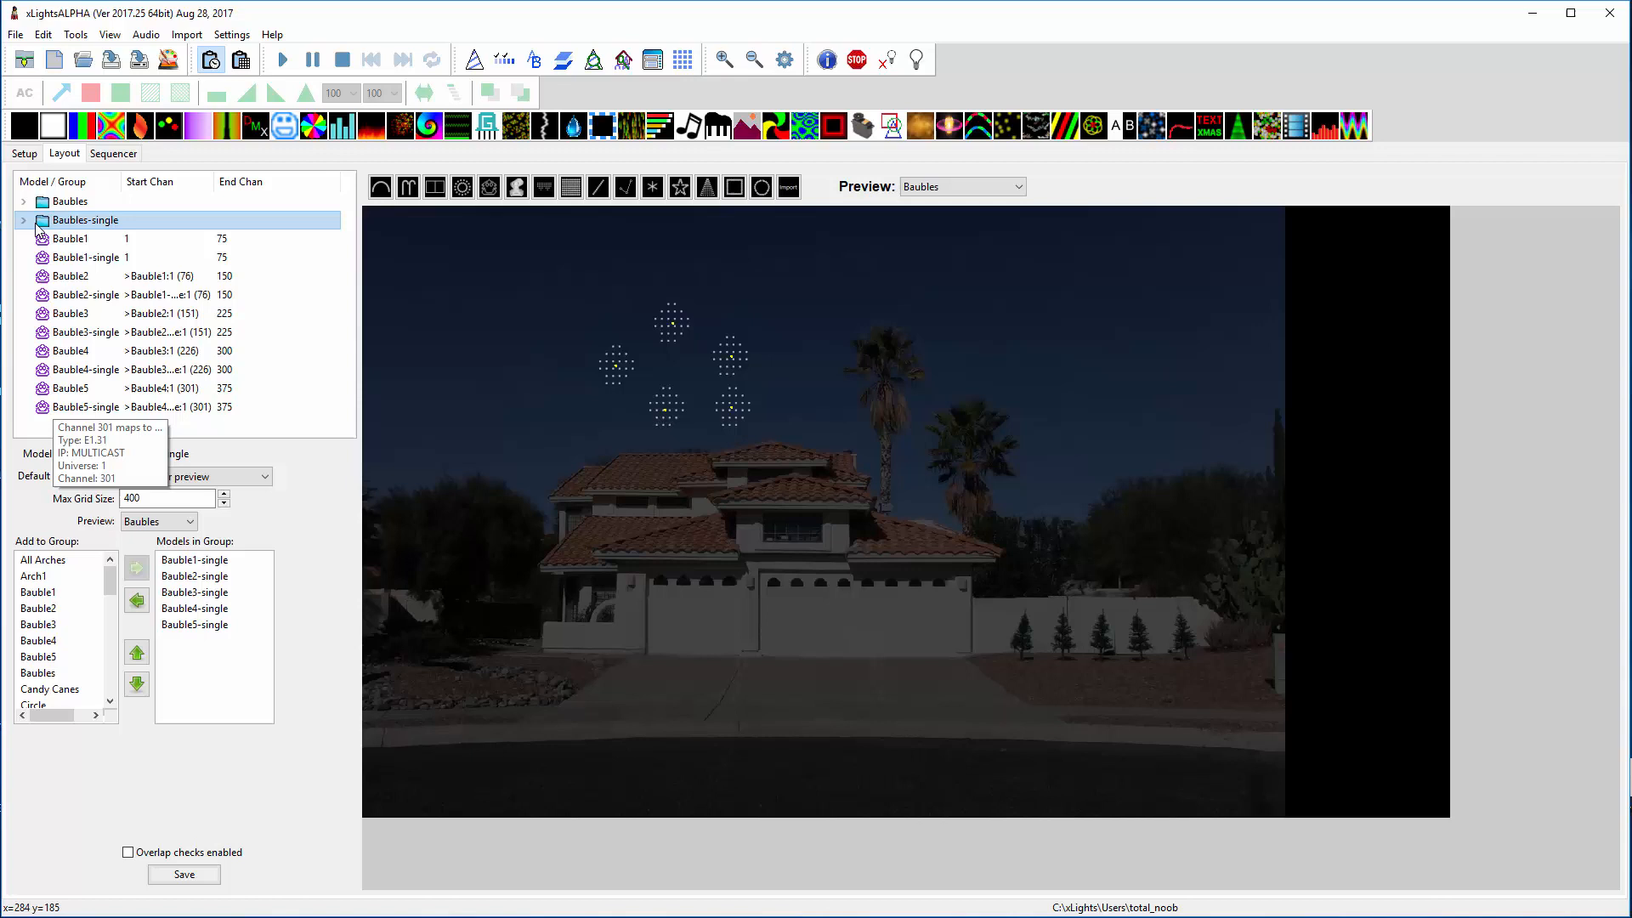
- Expand Baubles-single to list its five members with start and end channels
left_click(22, 220)
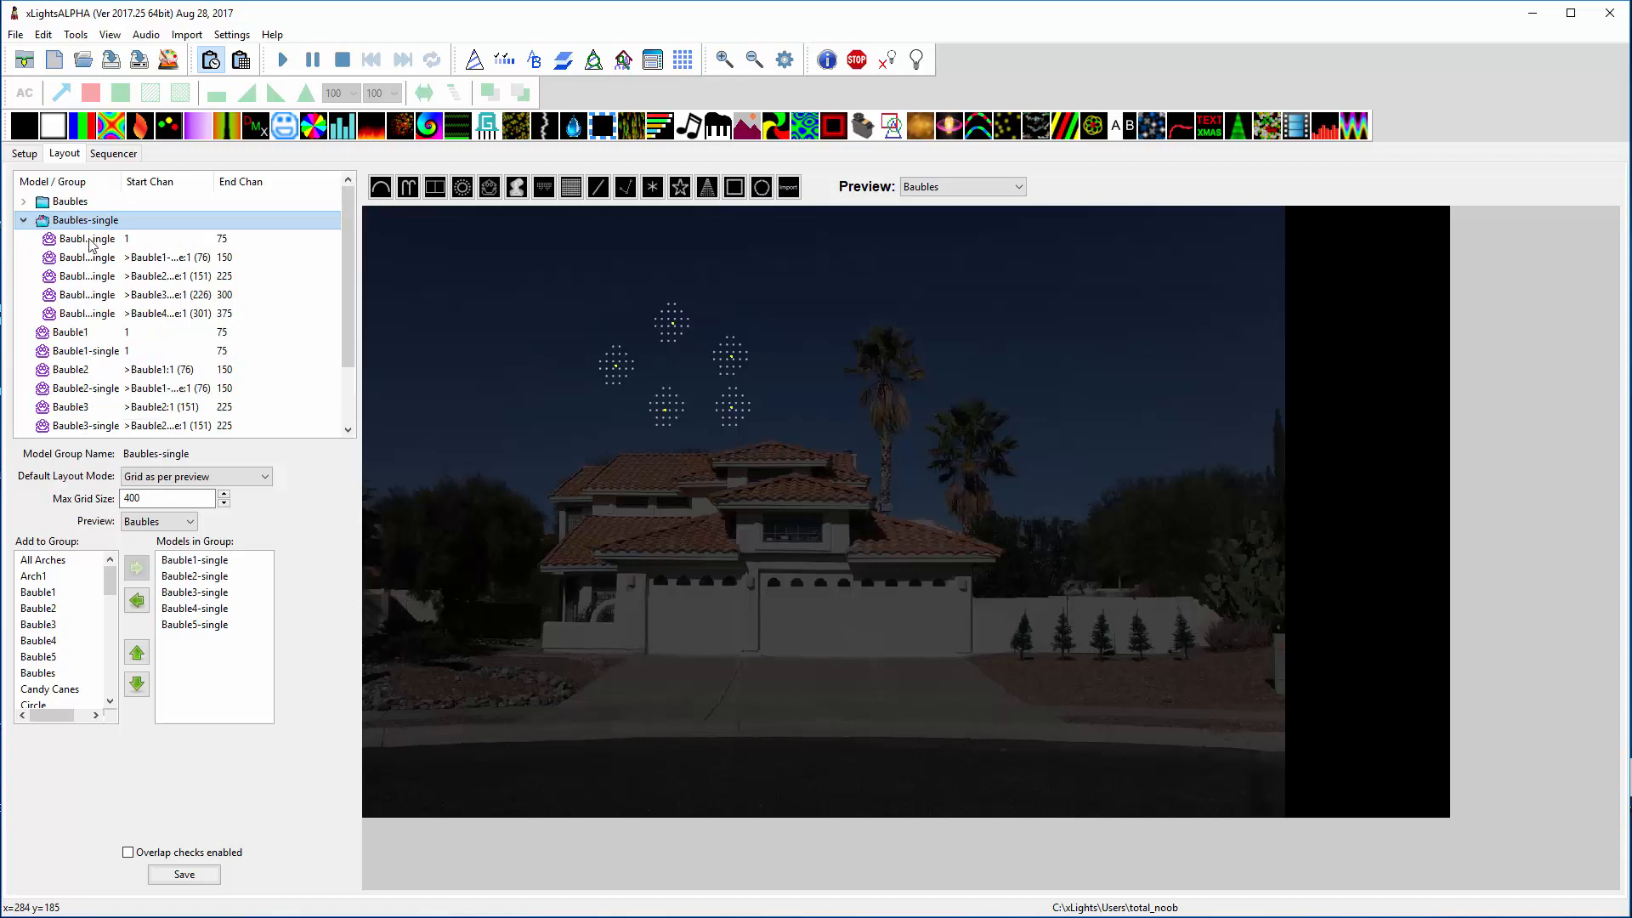
left_click(196, 476)
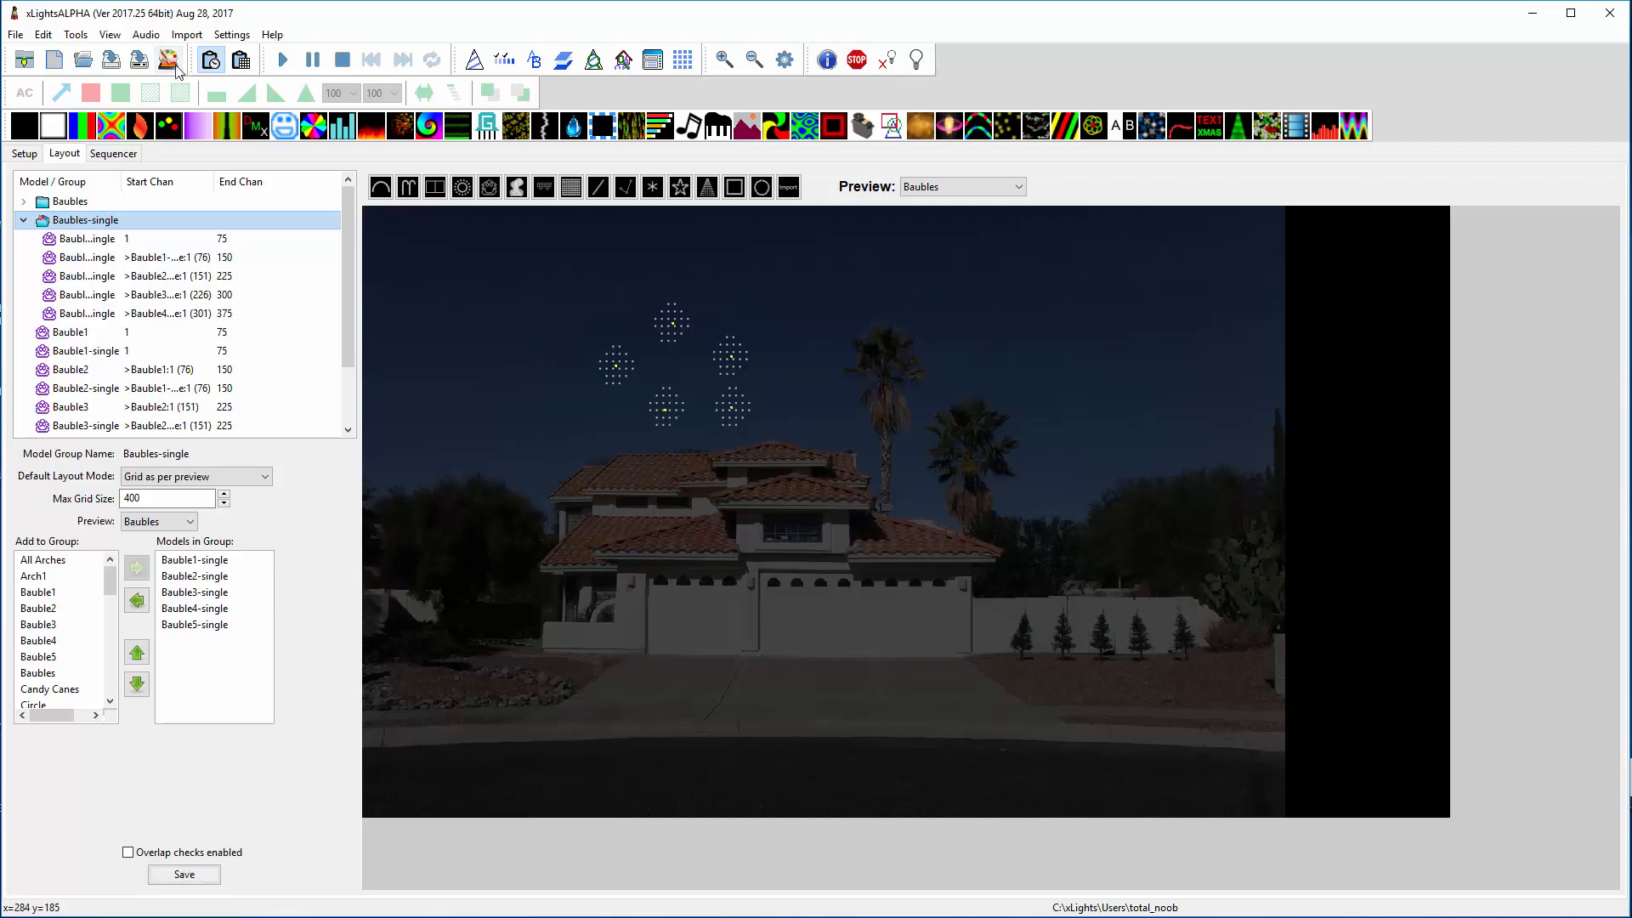
- Switch to the Sequencer and preview the Bars effect on the Baubles row in House Preview
left_click(112, 153)
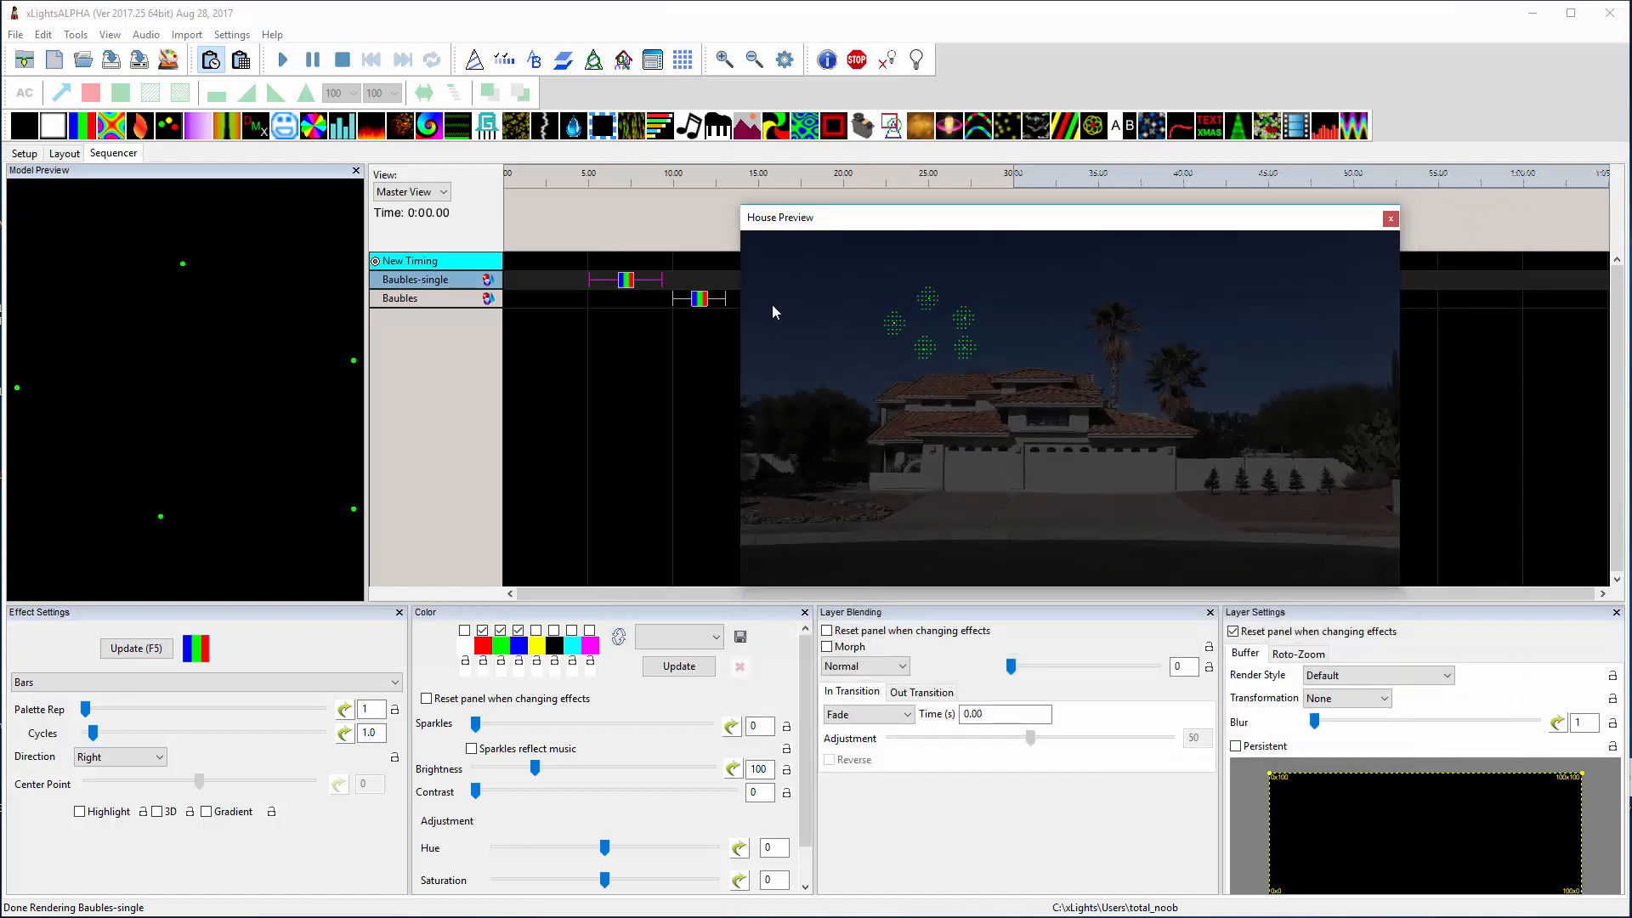
left_click(699, 299)
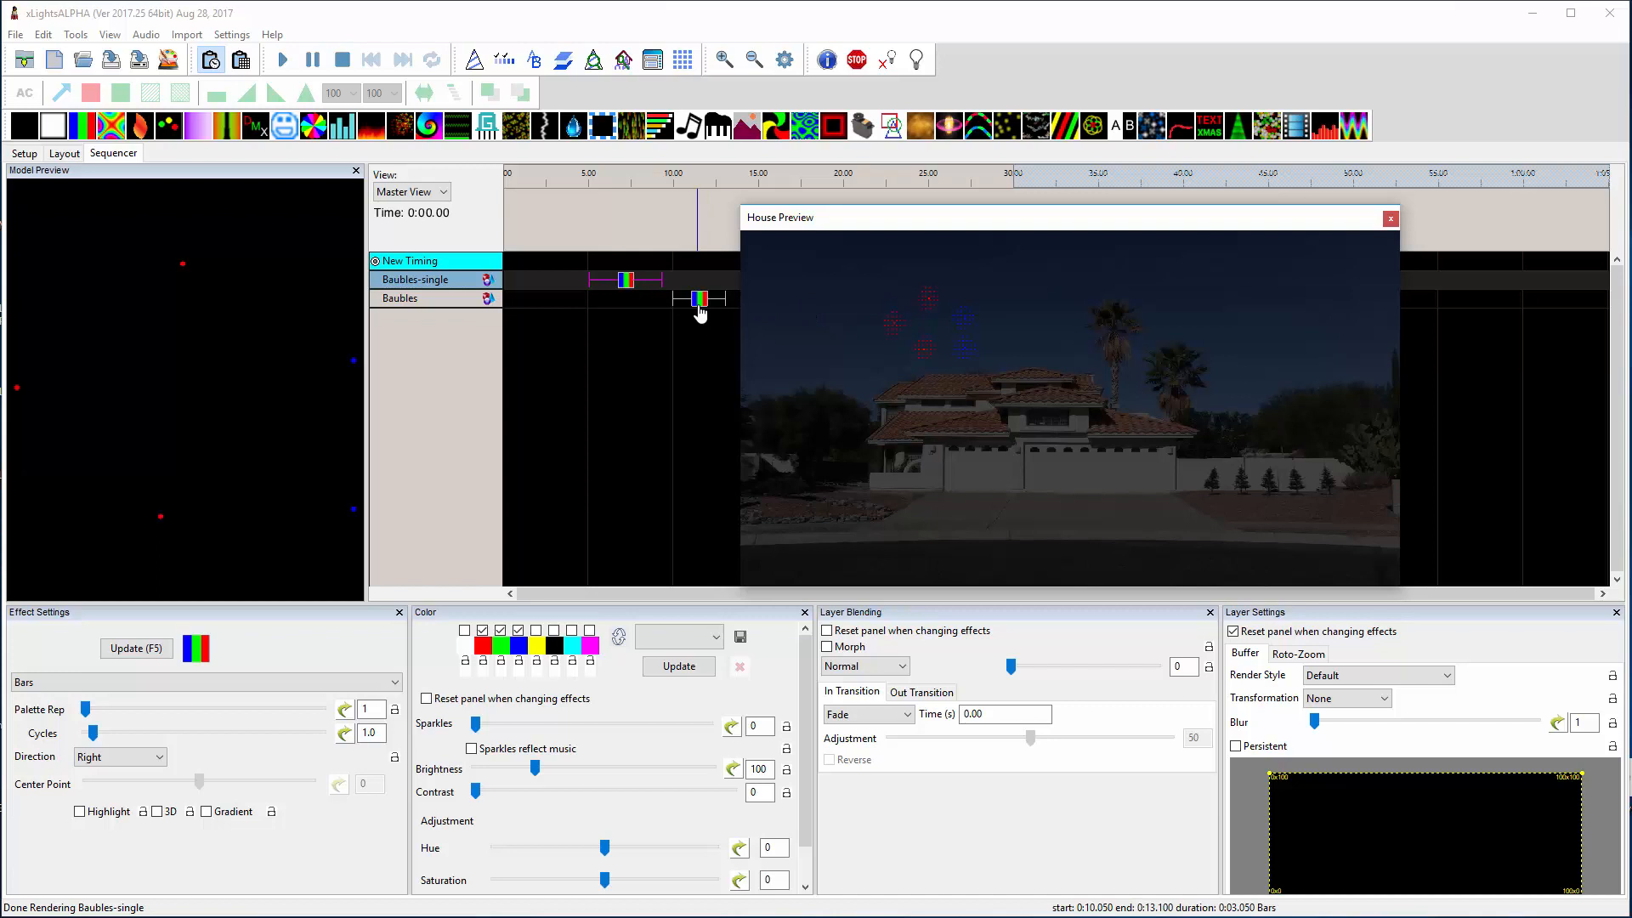